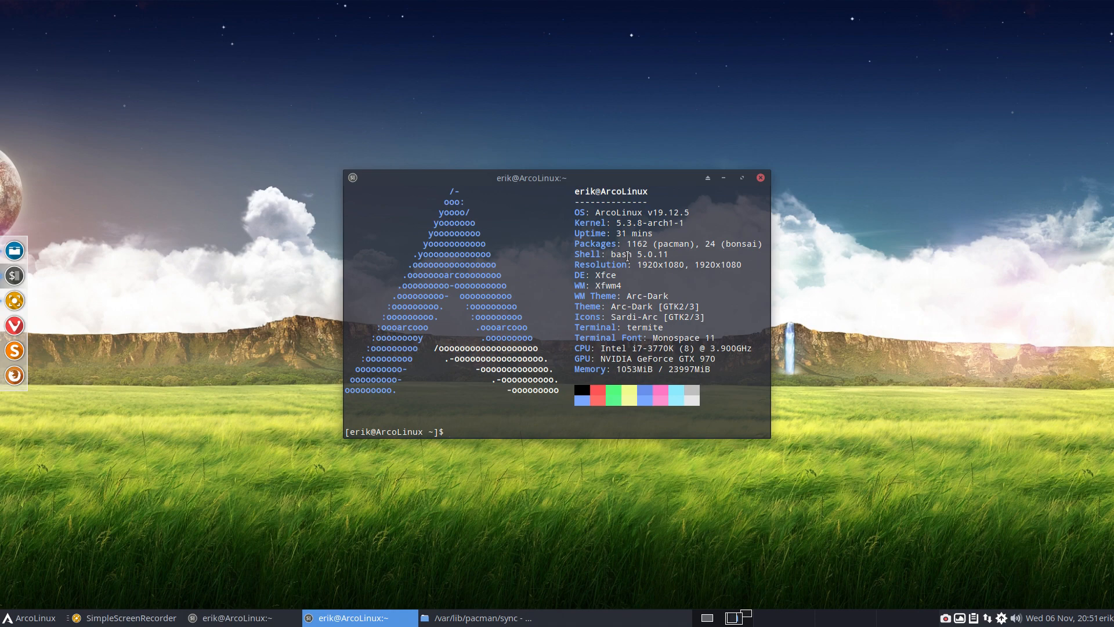
Run the update alias with the sudo password; database sync fails with PGP signature errors.
key("Return")
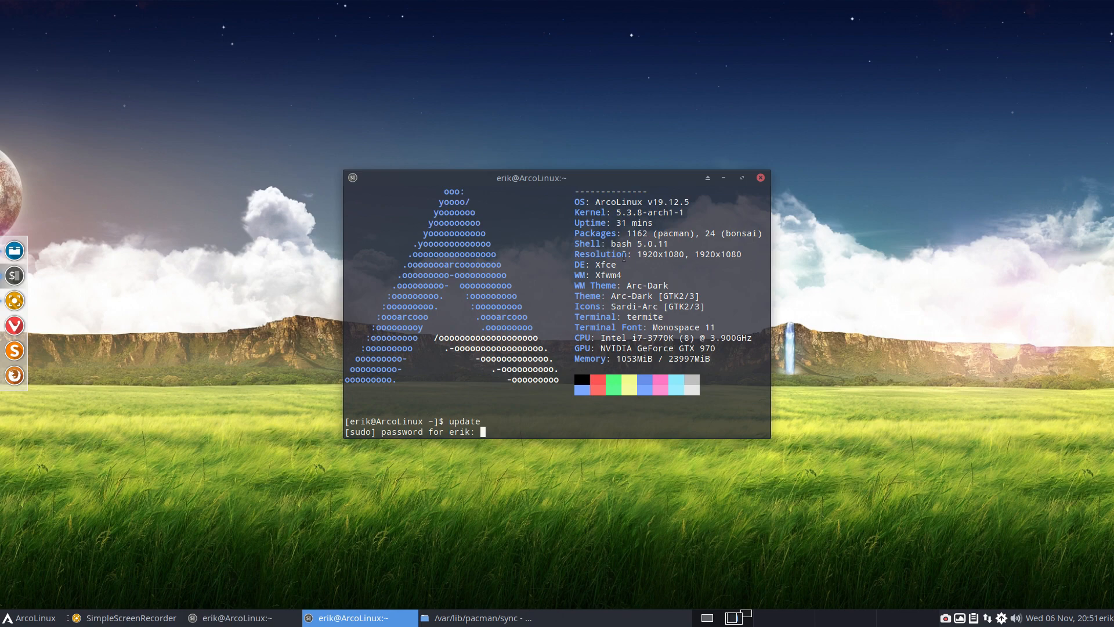
key("Return")
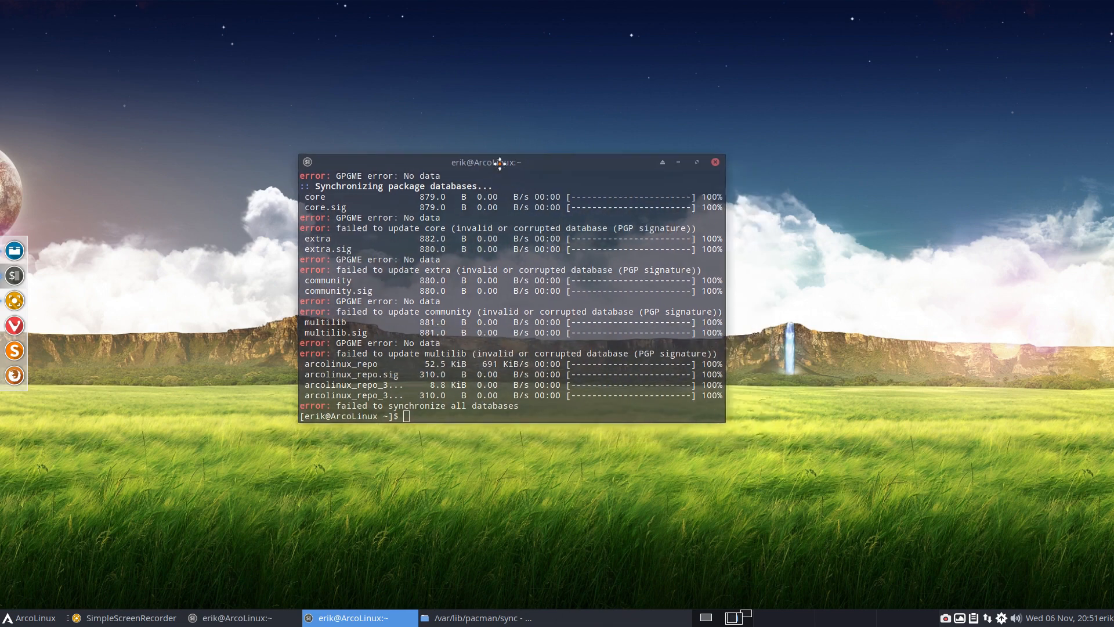
left_click_drag(486, 161, 468, 153)
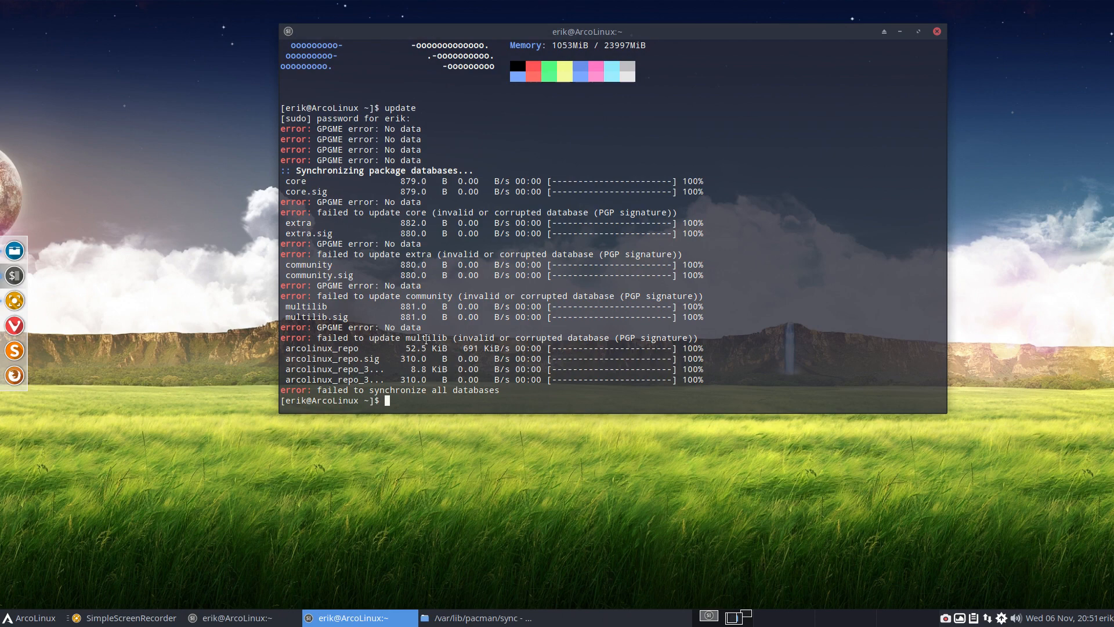
Retry sudo pacman -Syu, hitting the same signature errors, and move the terminal left.
type("sudo pacman -Syu")
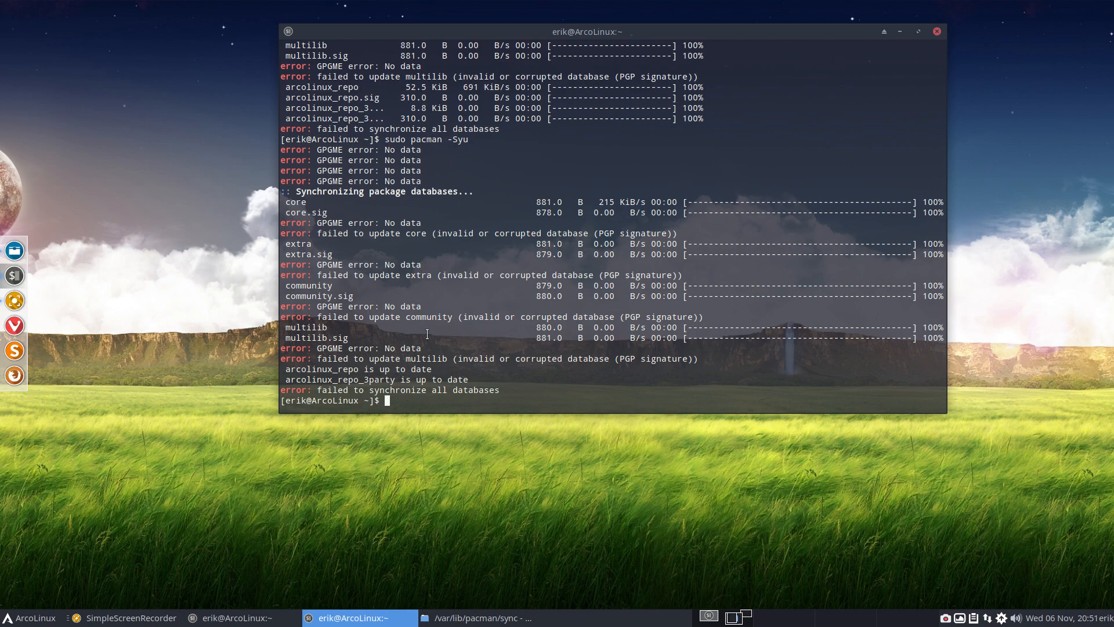
mouse_move(482, 290)
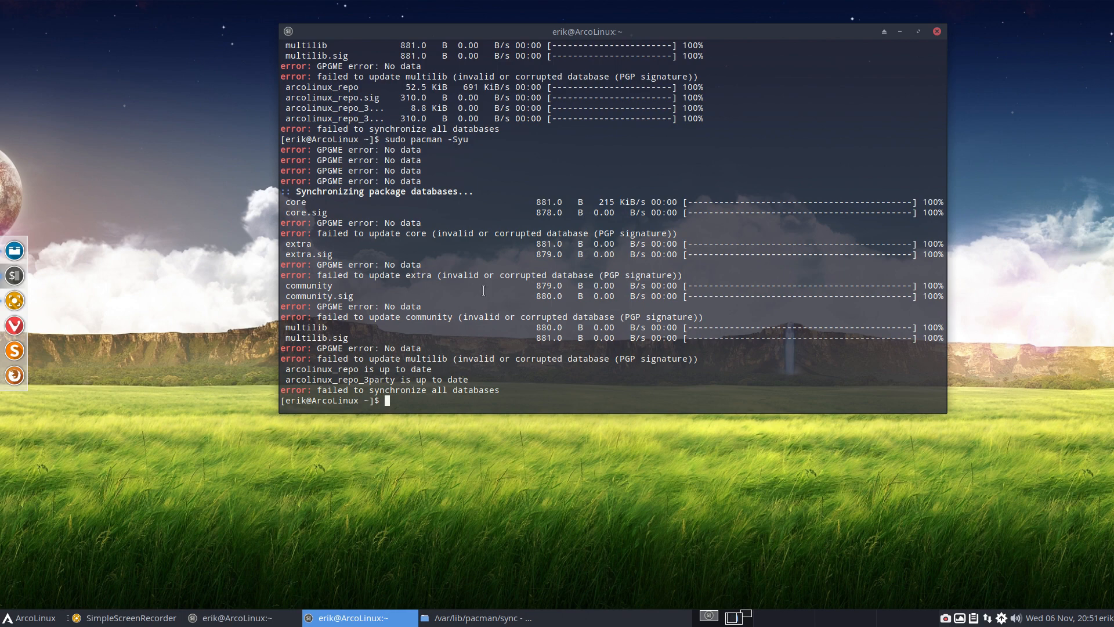
mouse_move(605, 18)
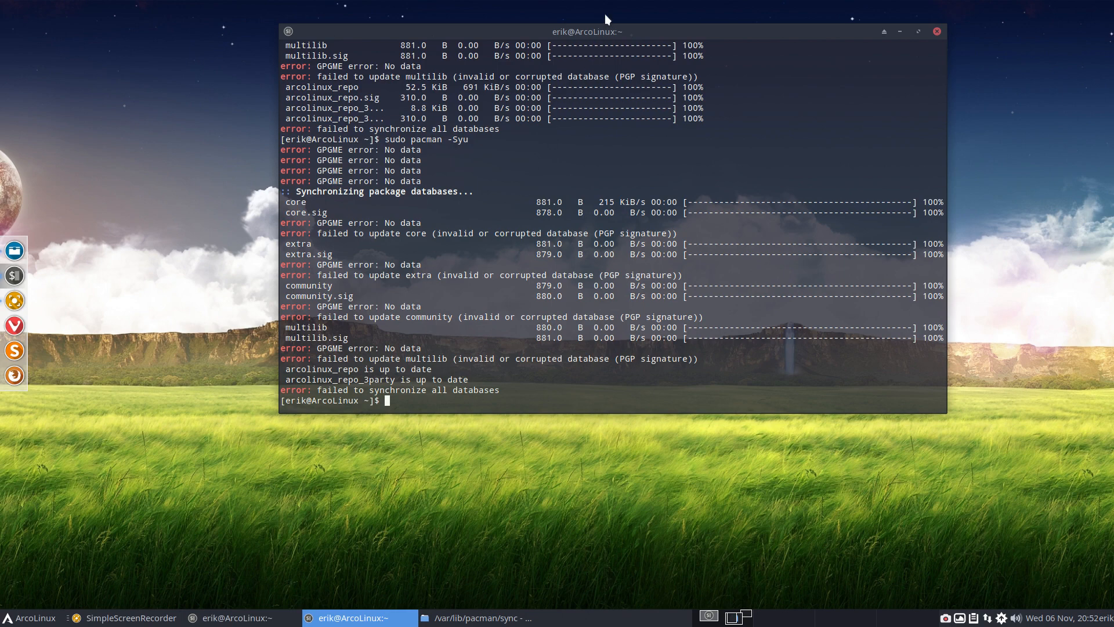
left_click_drag(587, 32, 382, 44)
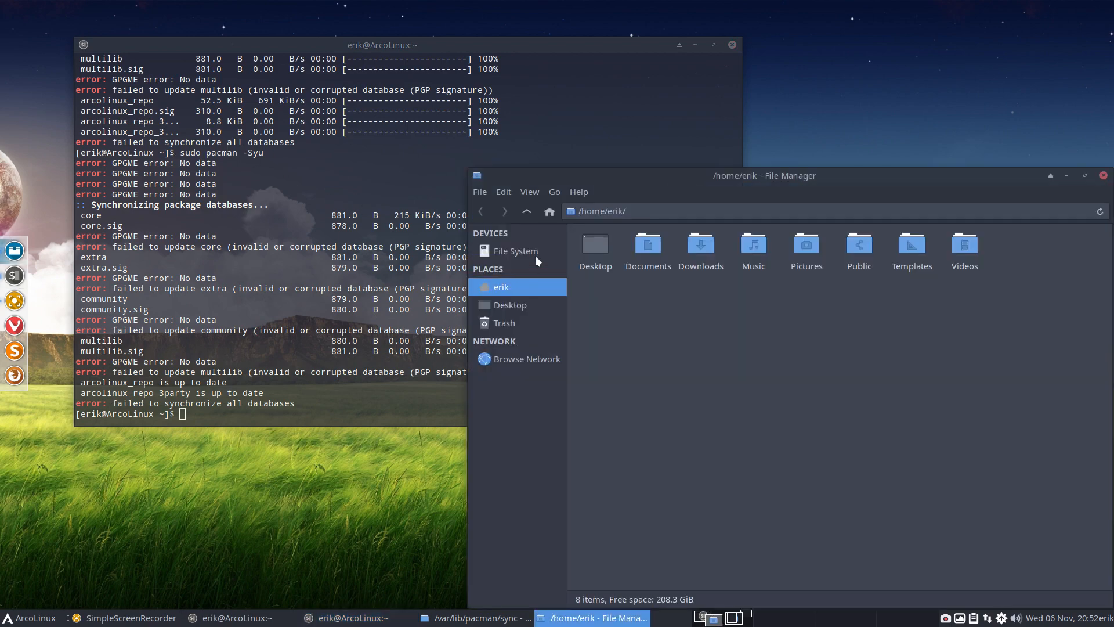
Browse File System into /etc/pacman.d, inspect the mirrorlist files, and return to /etc.
left_click(514, 251)
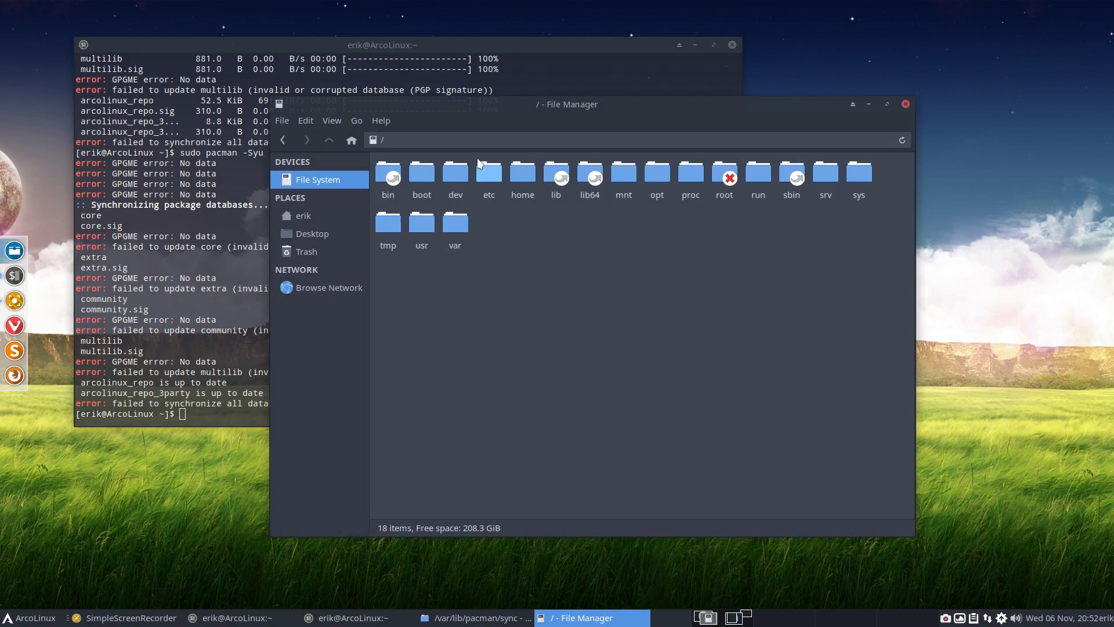
left_click(489, 176)
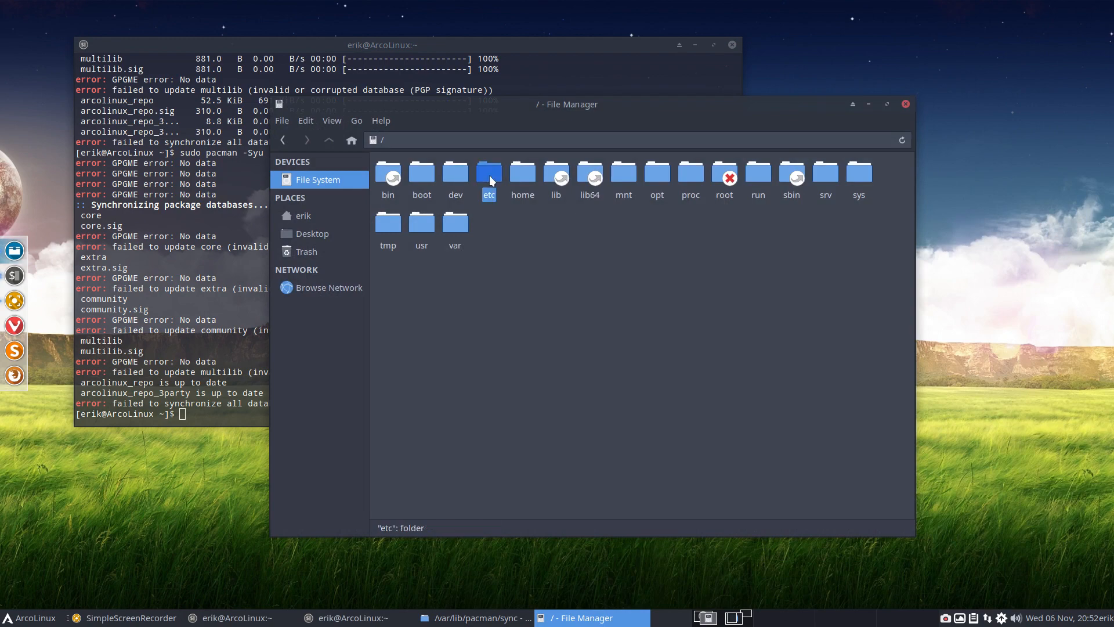
double_click(489, 173)
type("pacm")
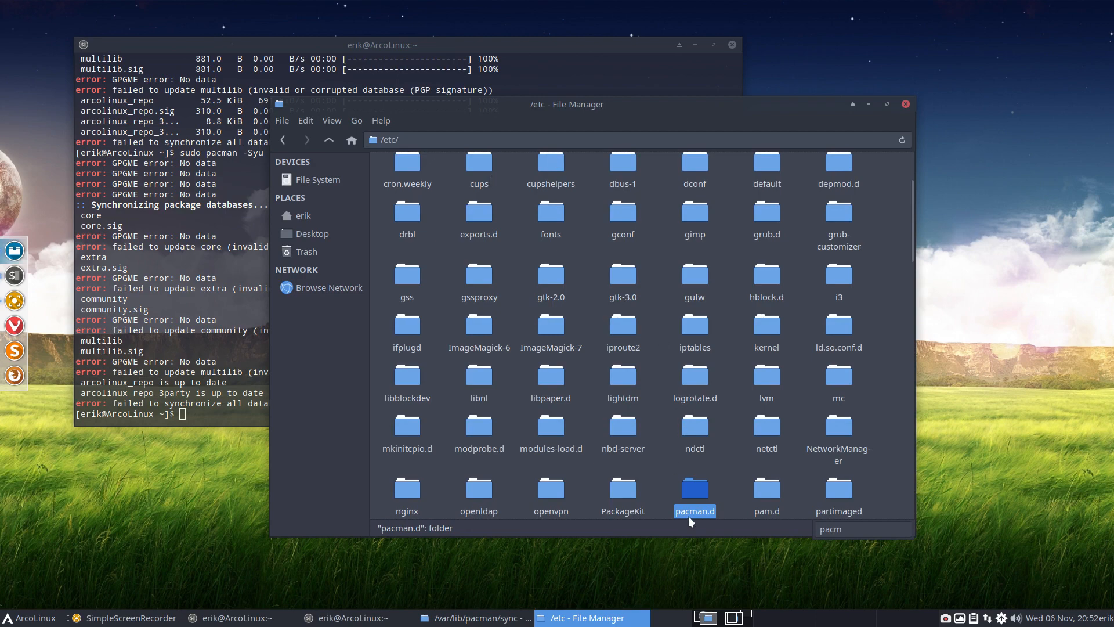
double_click(694, 492)
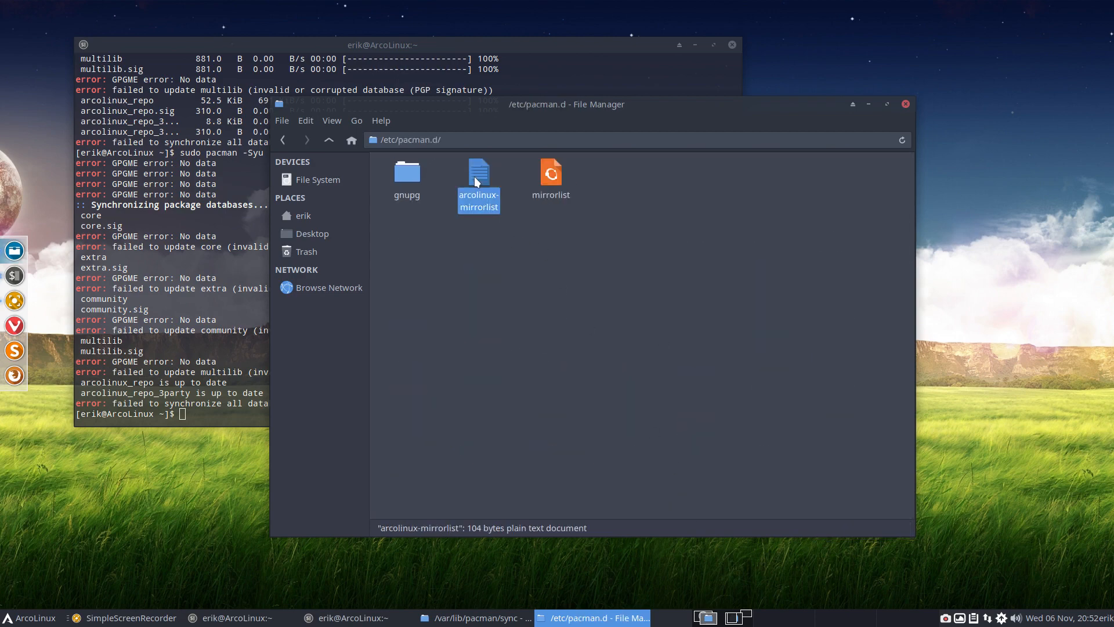
left_click(551, 177)
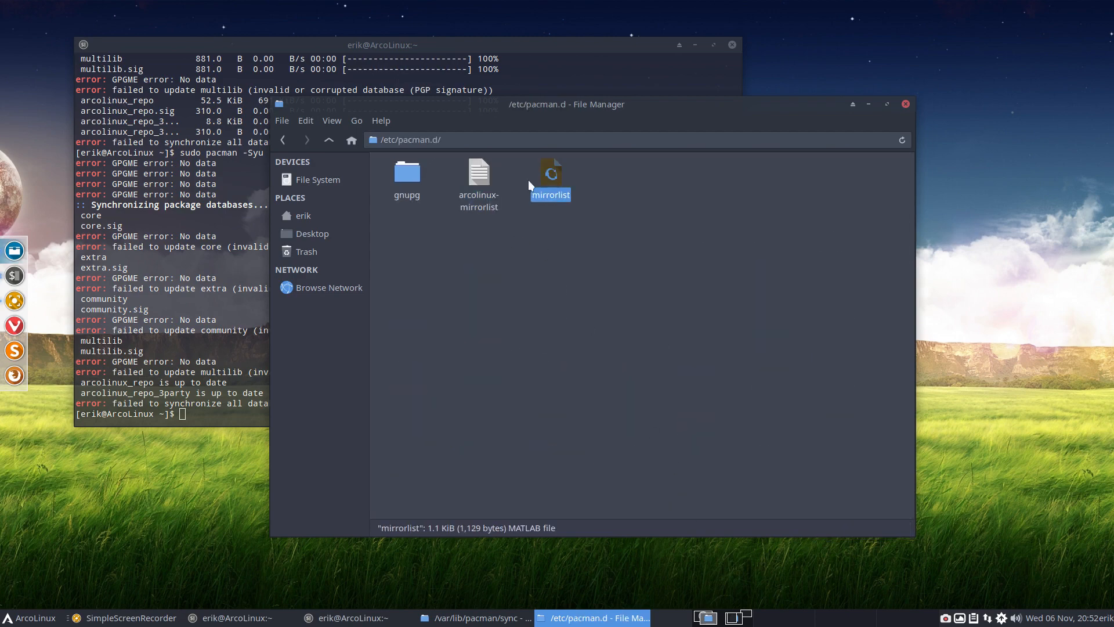
left_click(350, 139)
type("pacman.con")
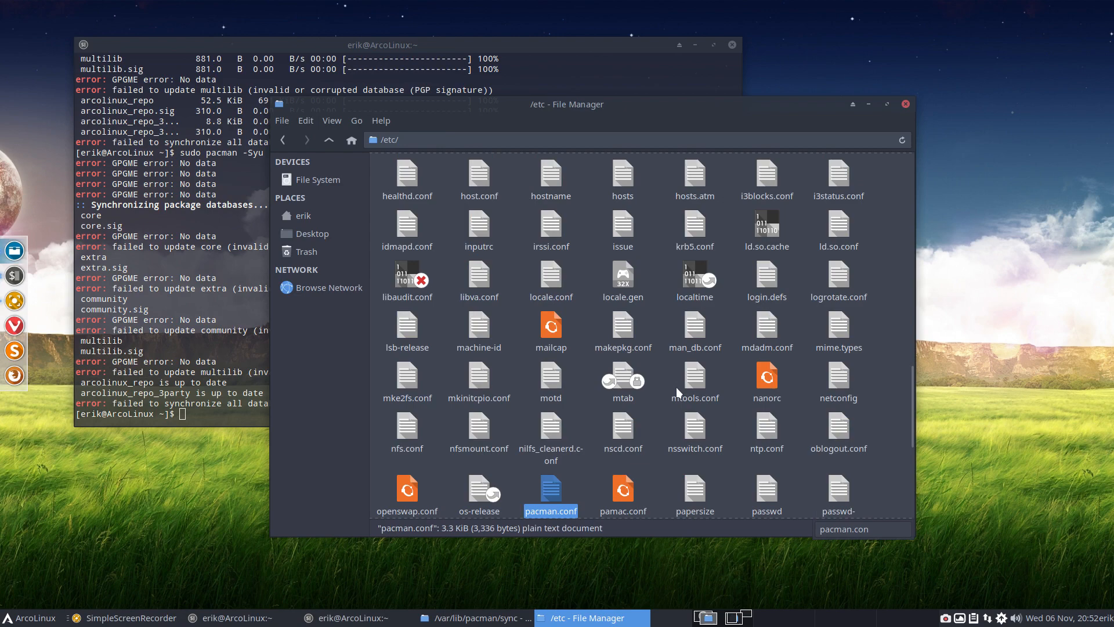
mouse_move(550, 498)
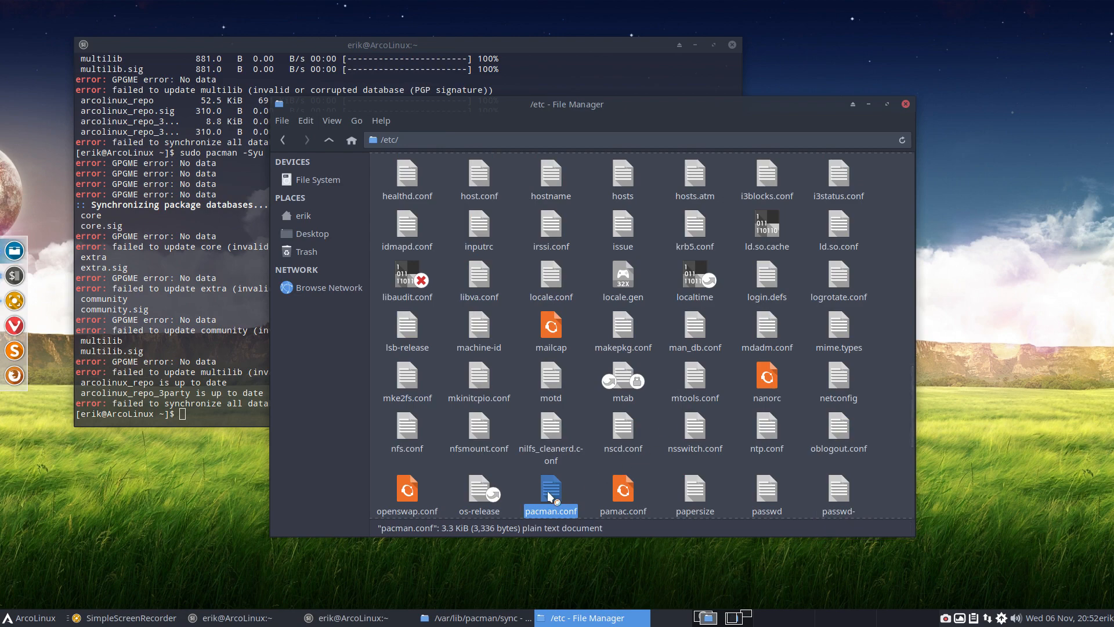
double_click(551, 493)
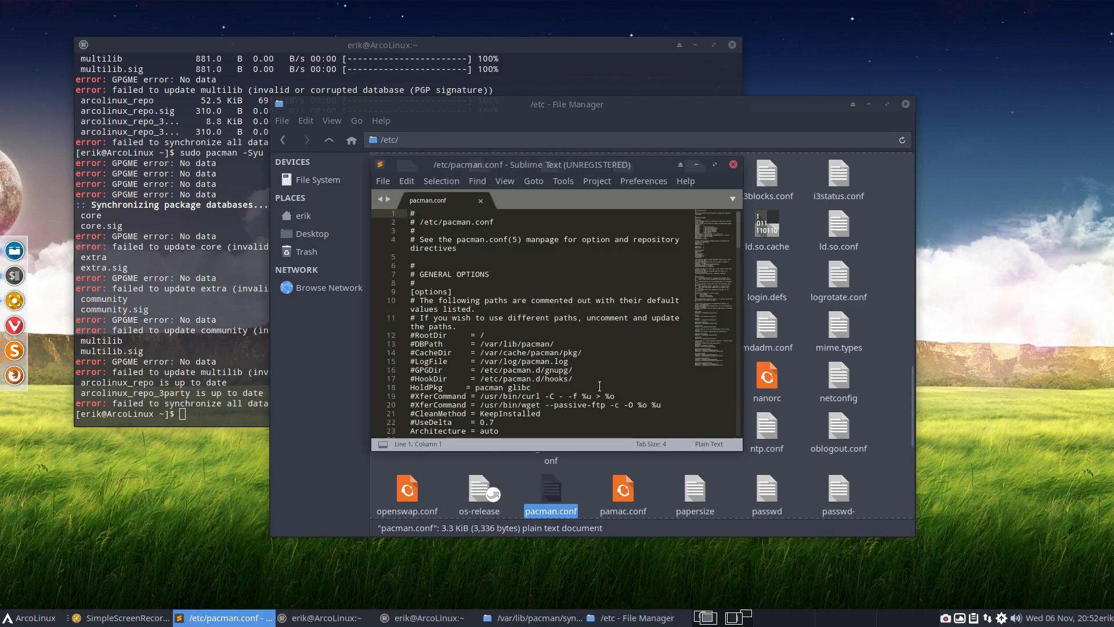
scroll("down", 3)
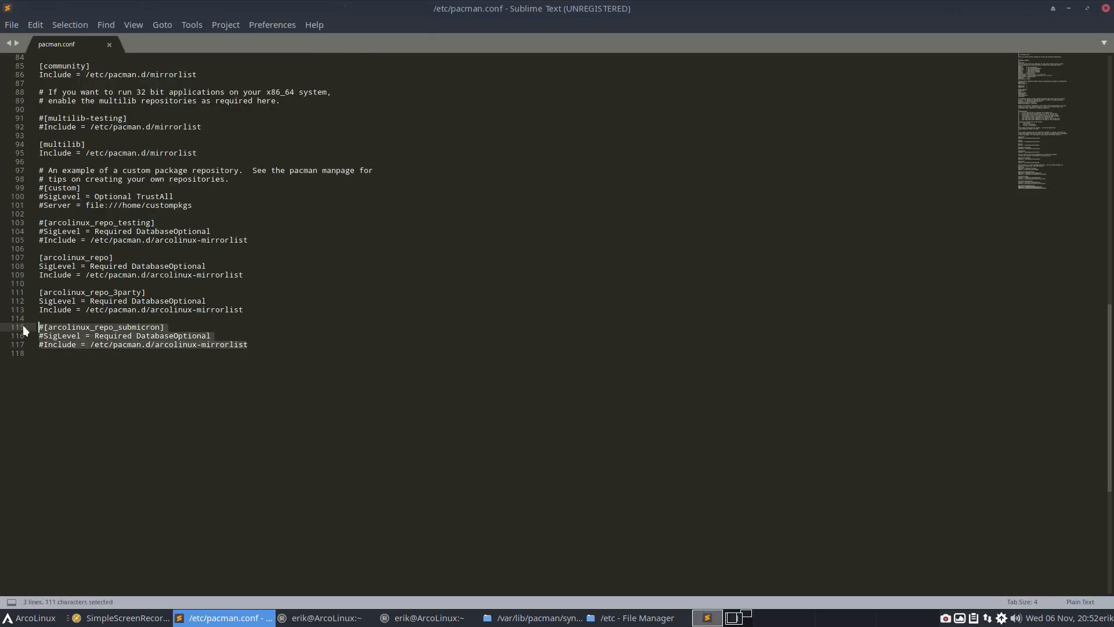
left_click(558, 158)
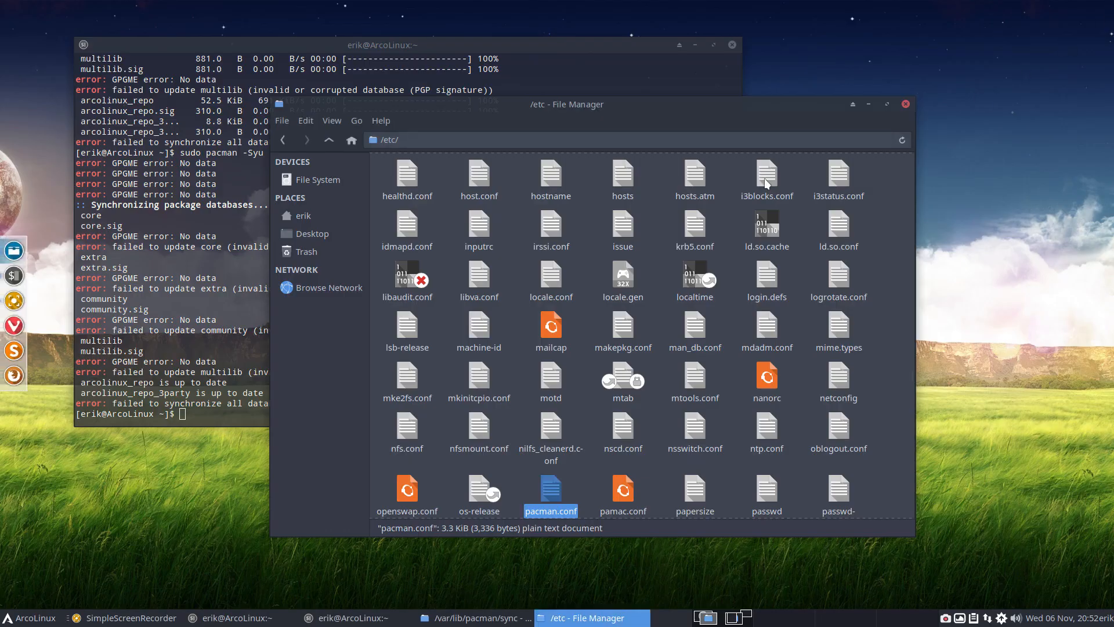
Visit the empty /var/cache/pacman/pkg folder and go back up to /var.
left_click(350, 140)
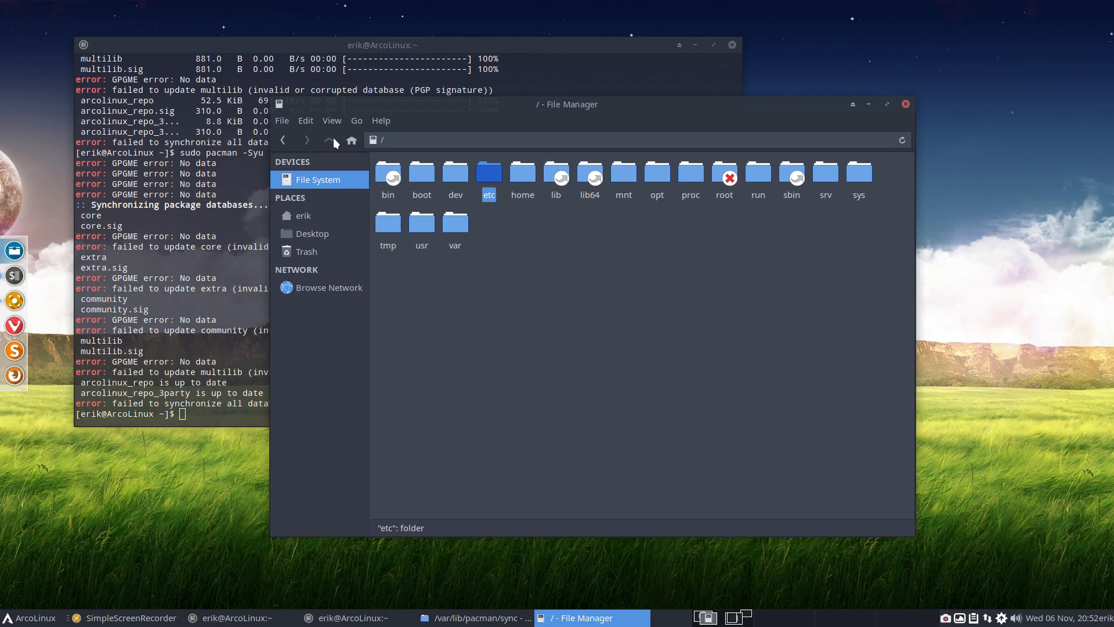
mouse_move(707, 232)
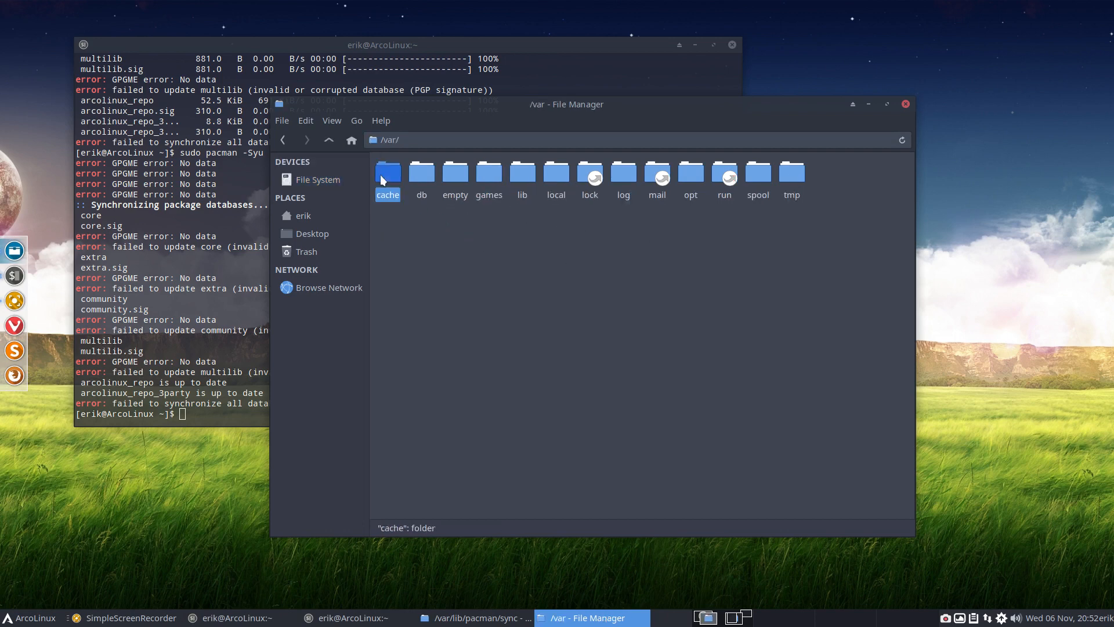
double_click(387, 175)
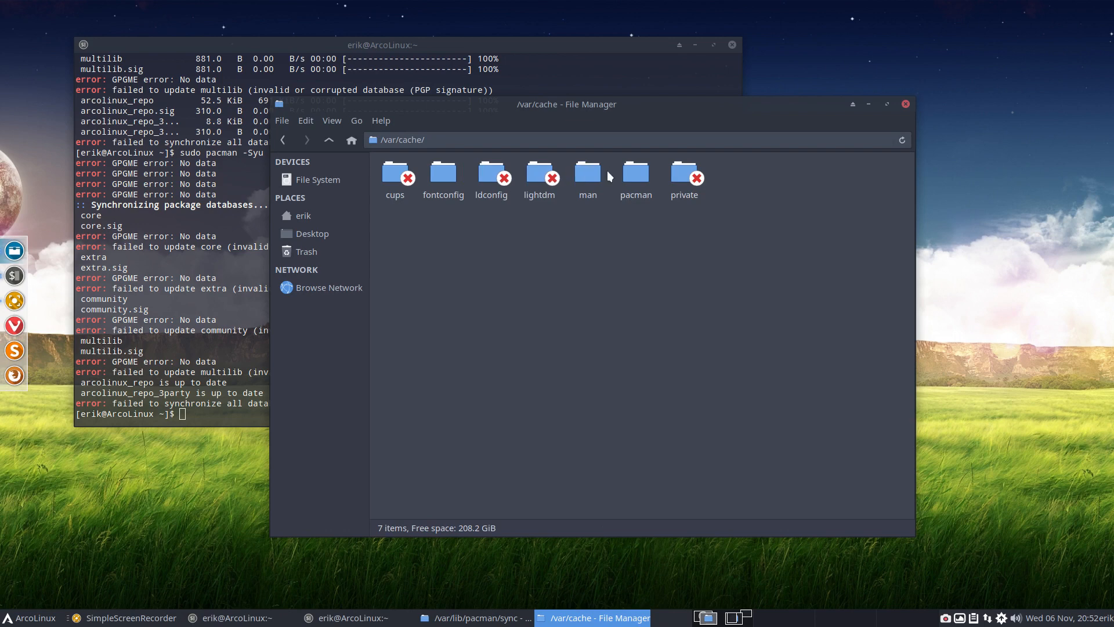
left_click(634, 173)
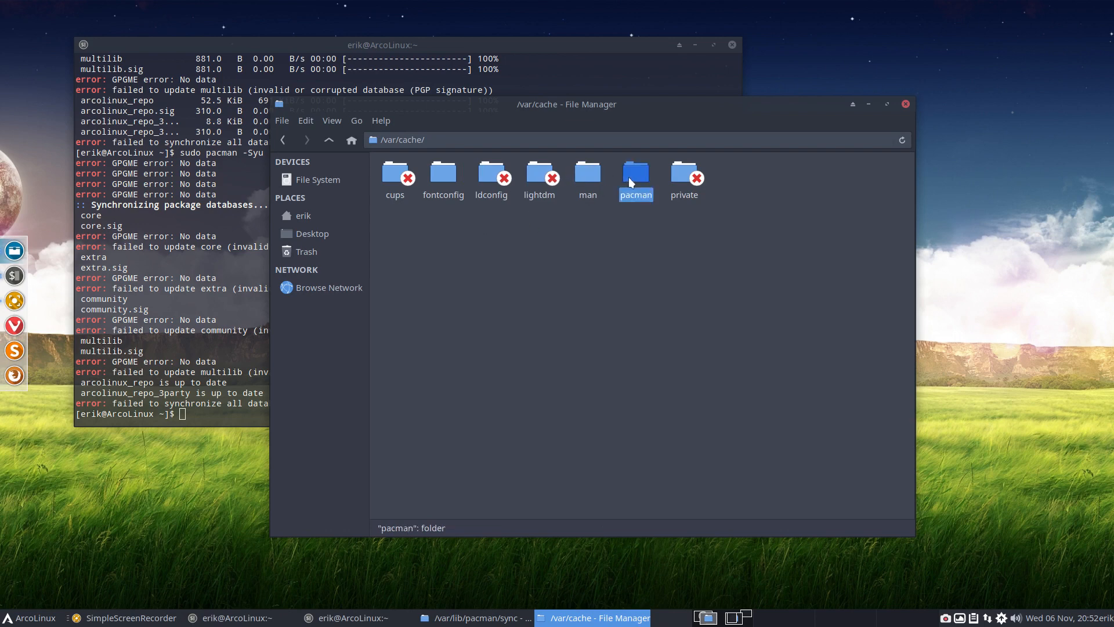
double_click(635, 173)
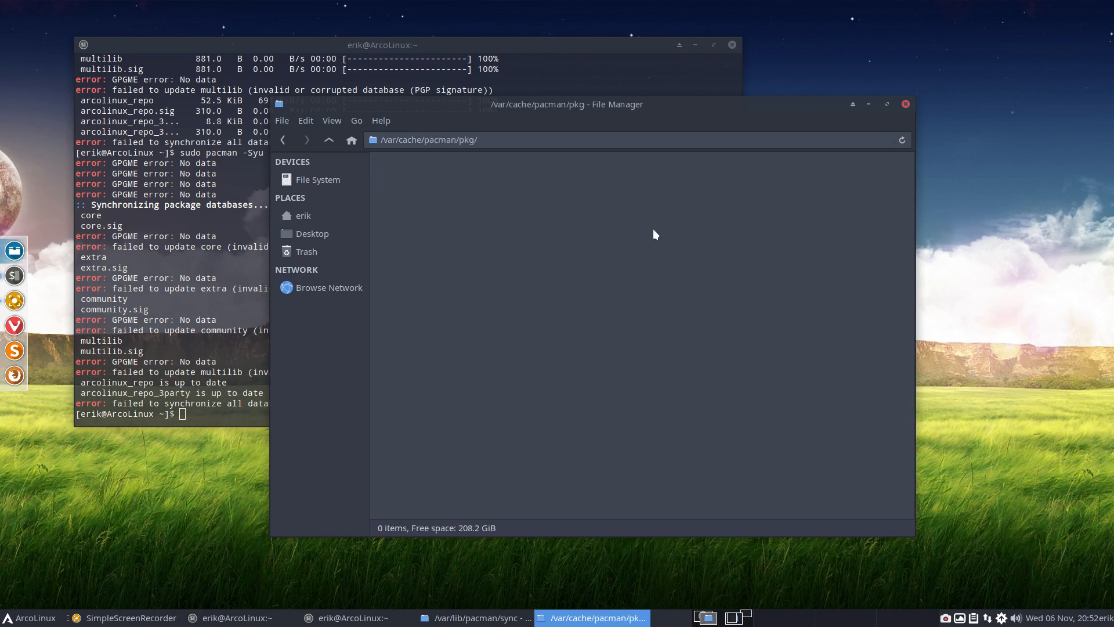
mouse_move(493, 416)
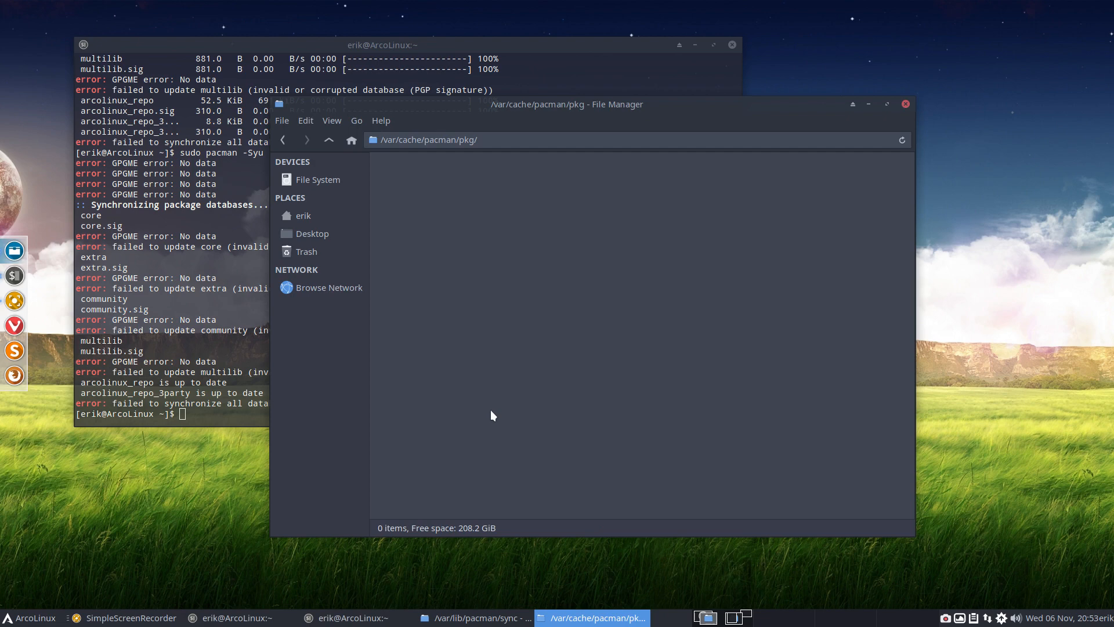
mouse_move(338, 153)
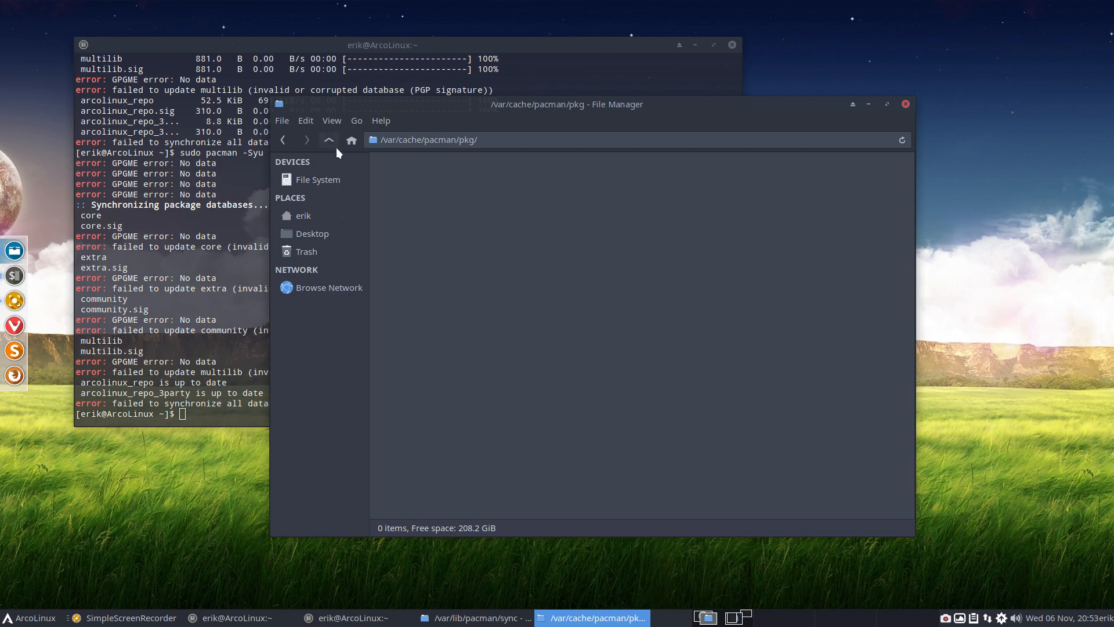
left_click(329, 139)
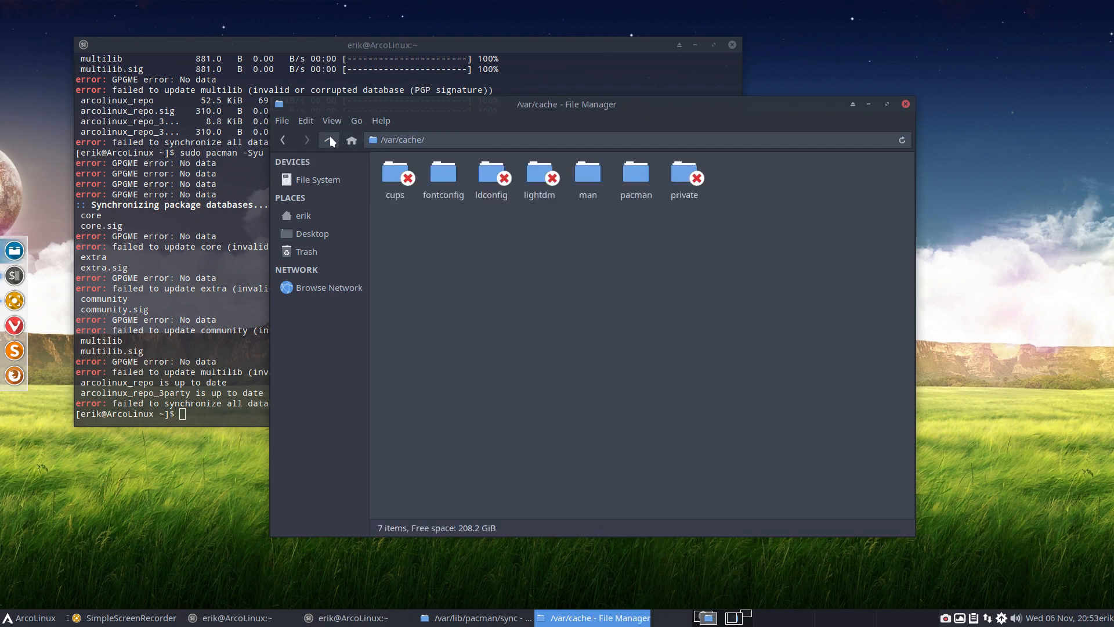
left_click(328, 139)
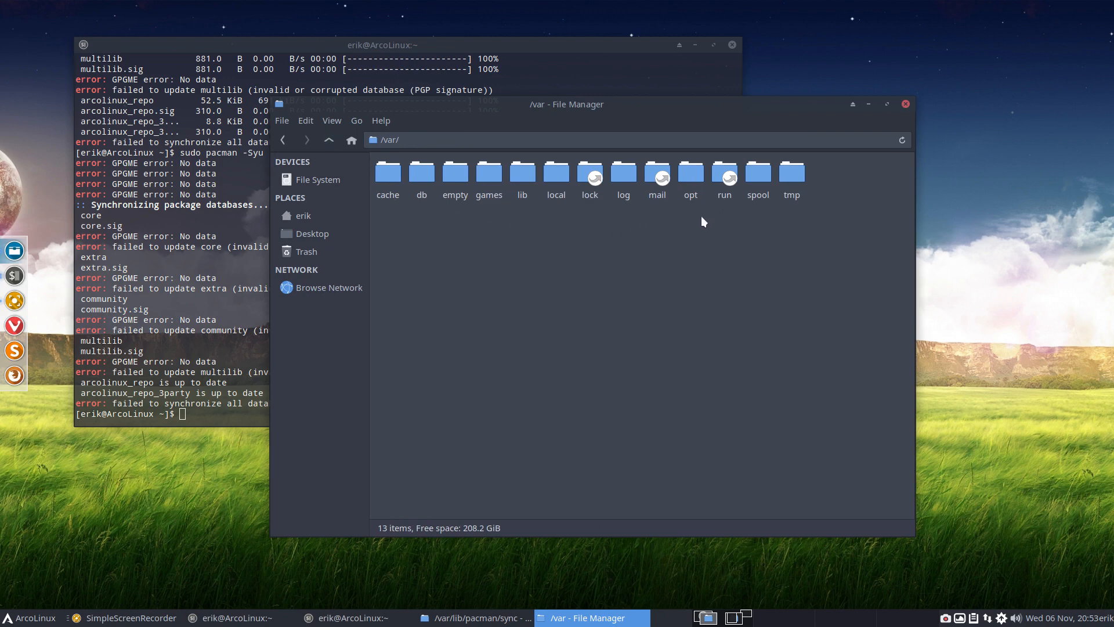
mouse_move(613, 218)
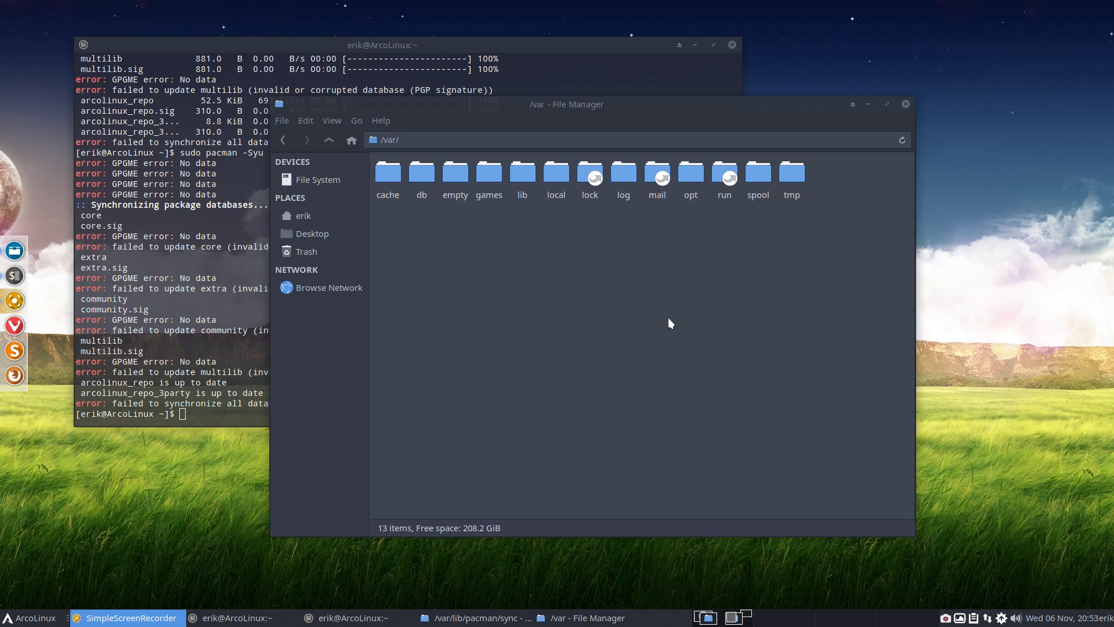
Navigate through /var/lib/pacman, peek at local, and enter the sync databases folder.
double_click(523, 171)
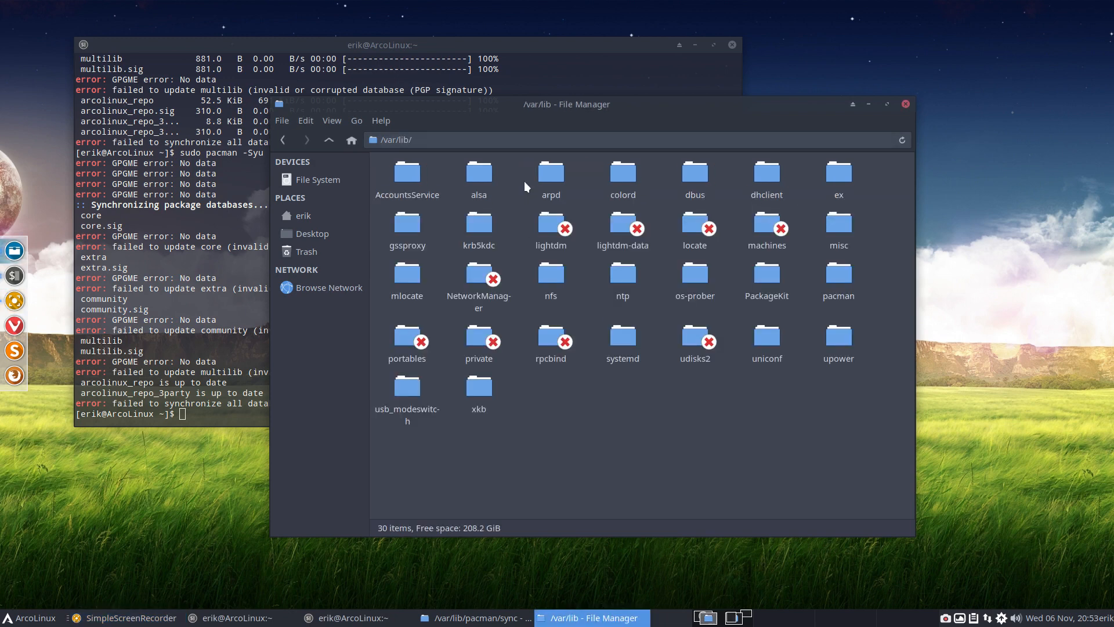
double_click(838, 274)
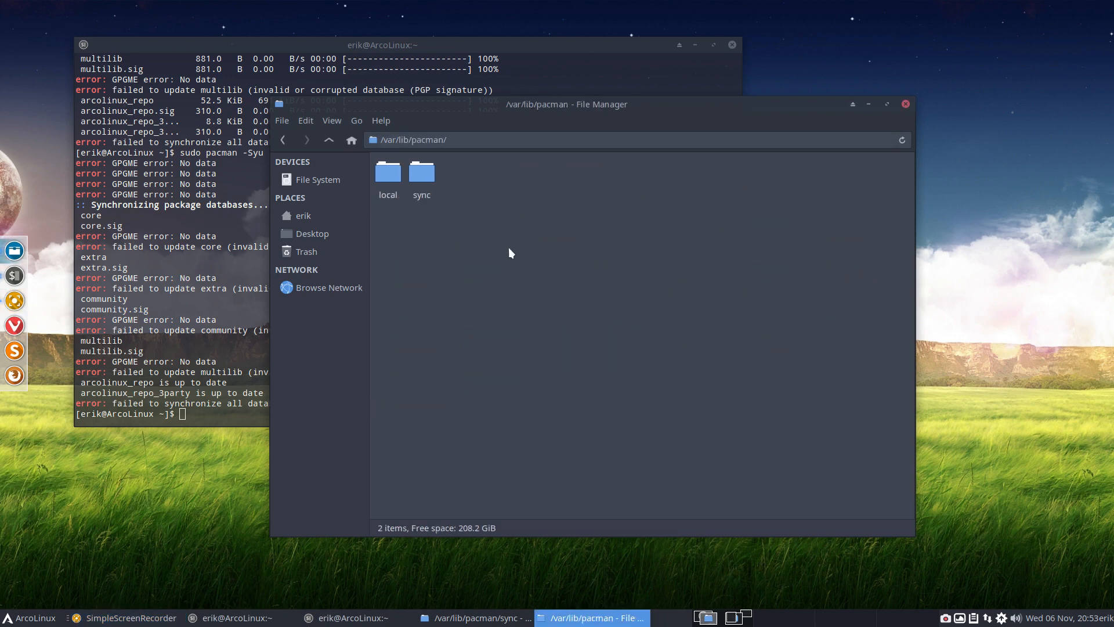
double_click(388, 174)
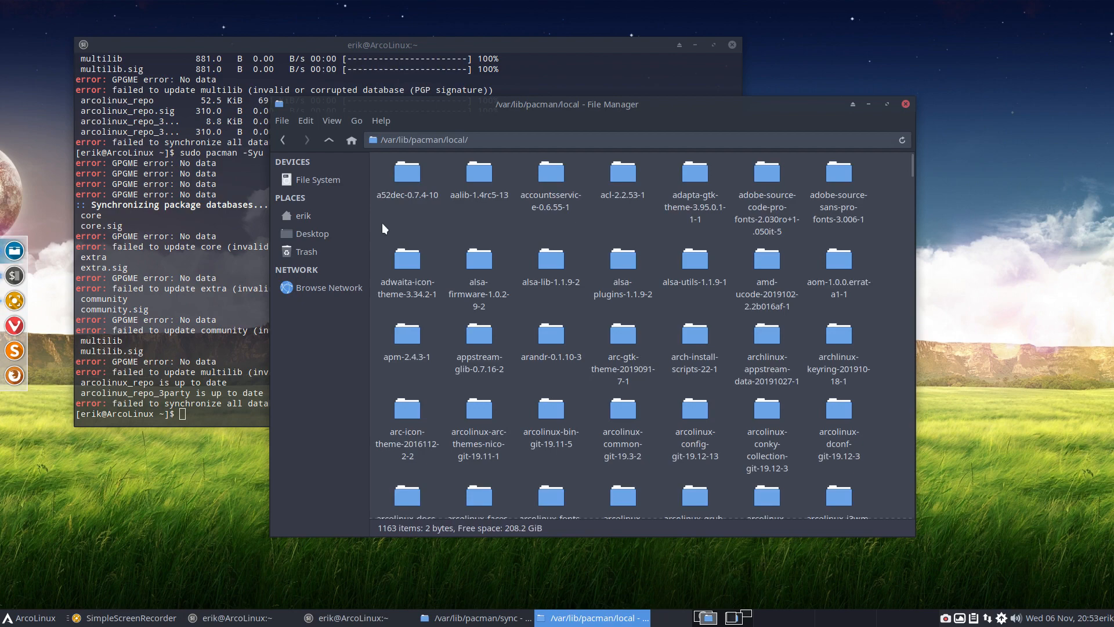
left_click(349, 139)
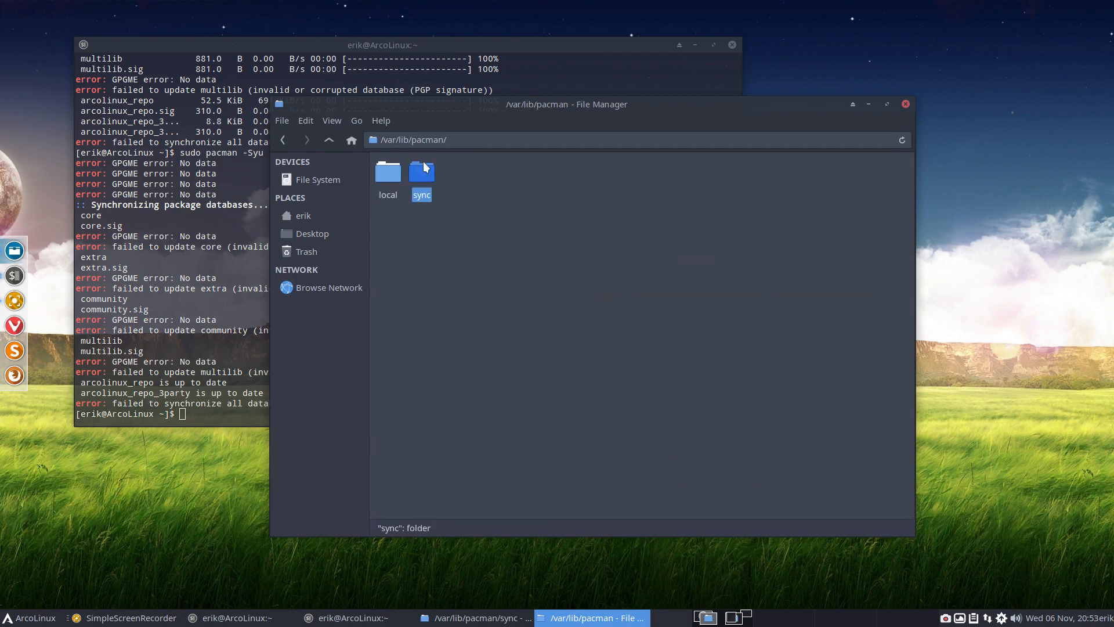
double_click(420, 176)
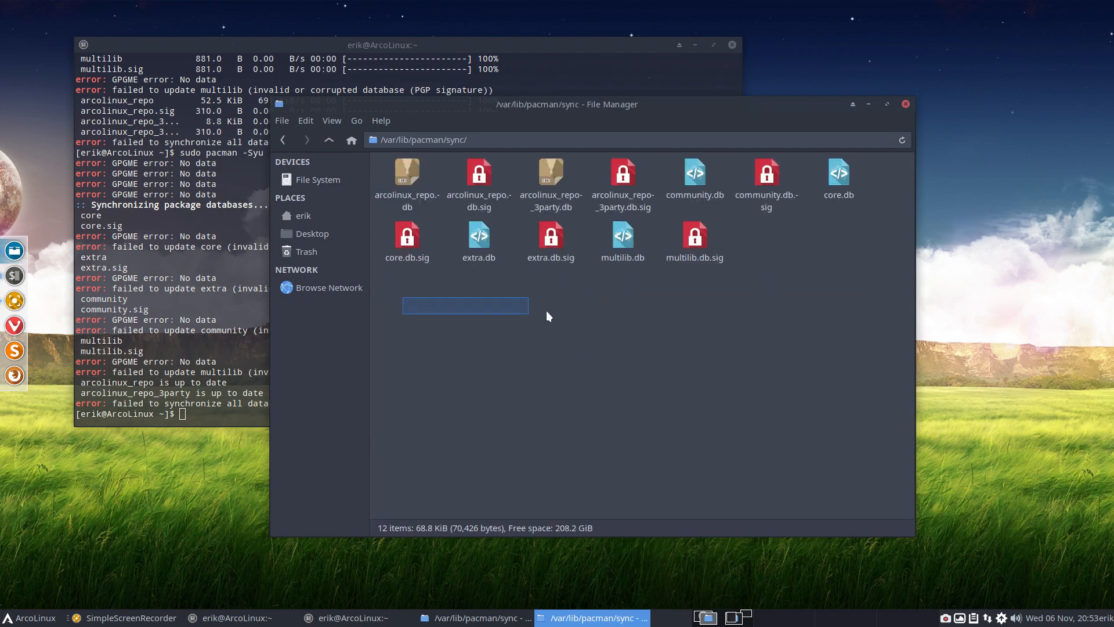
Check the terminal behind, restore the window and select all twelve sync files.
key("ctrl+a")
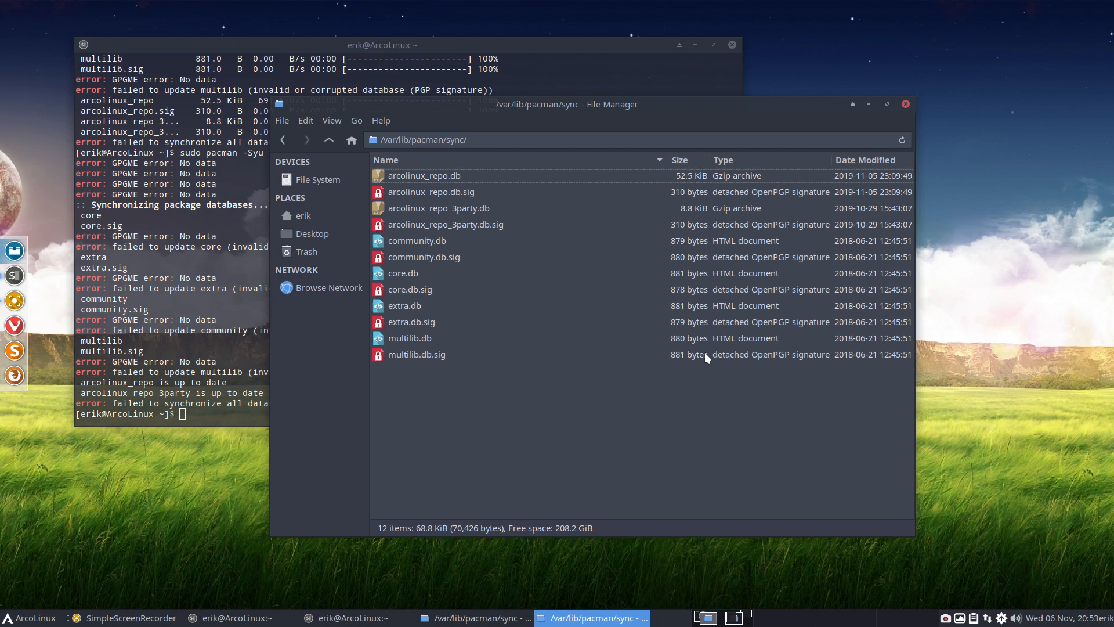
left_click(905, 103)
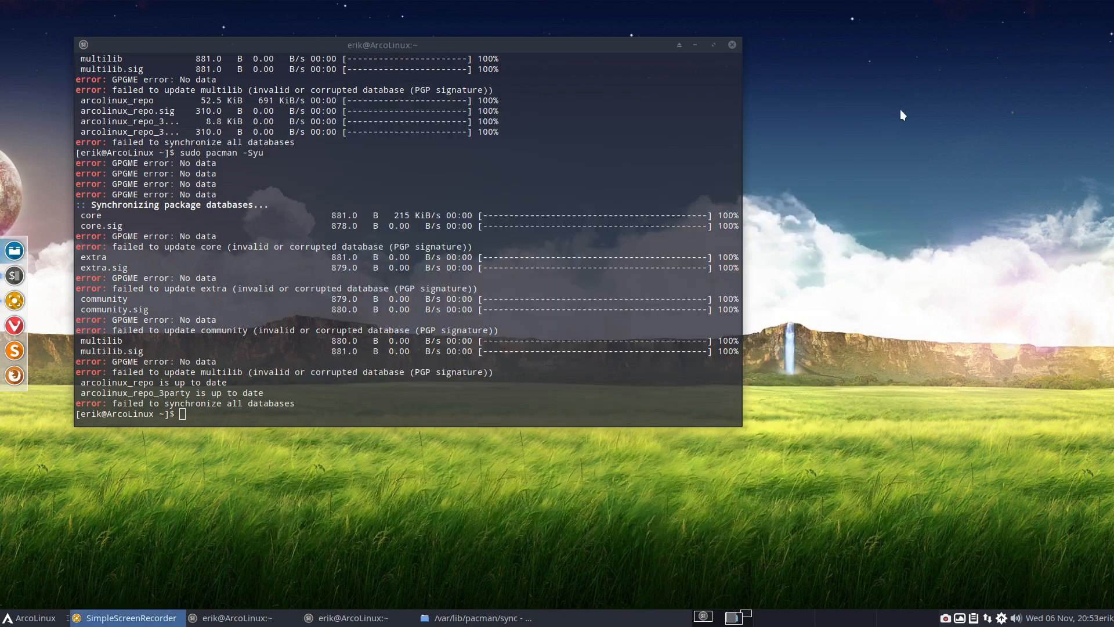
mouse_move(1051, 236)
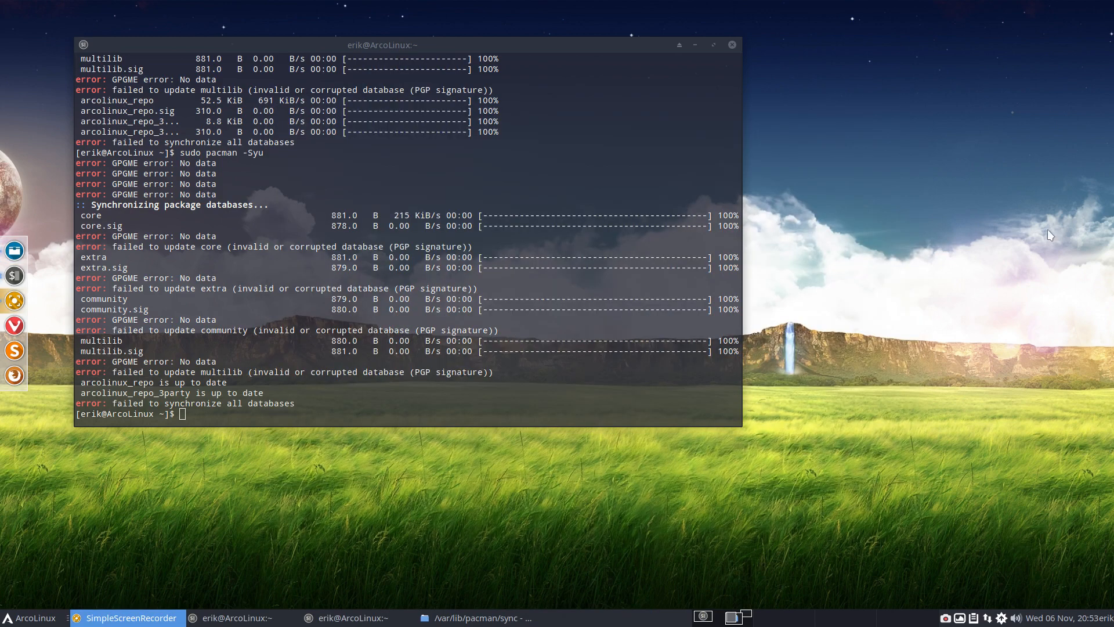
left_click(475, 616)
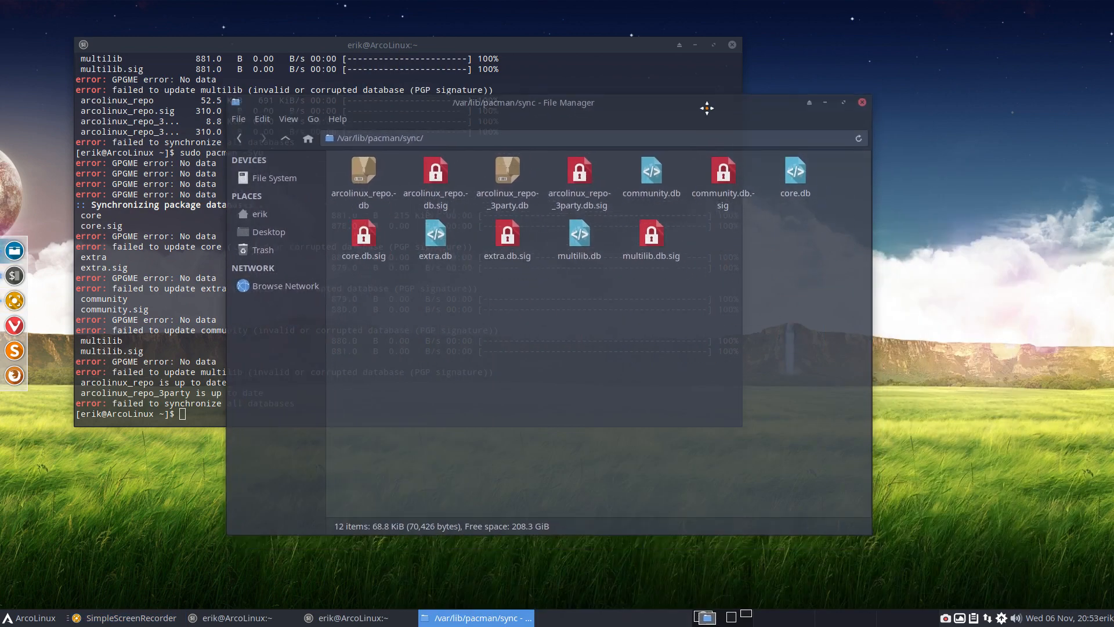
key("ctrl+a")
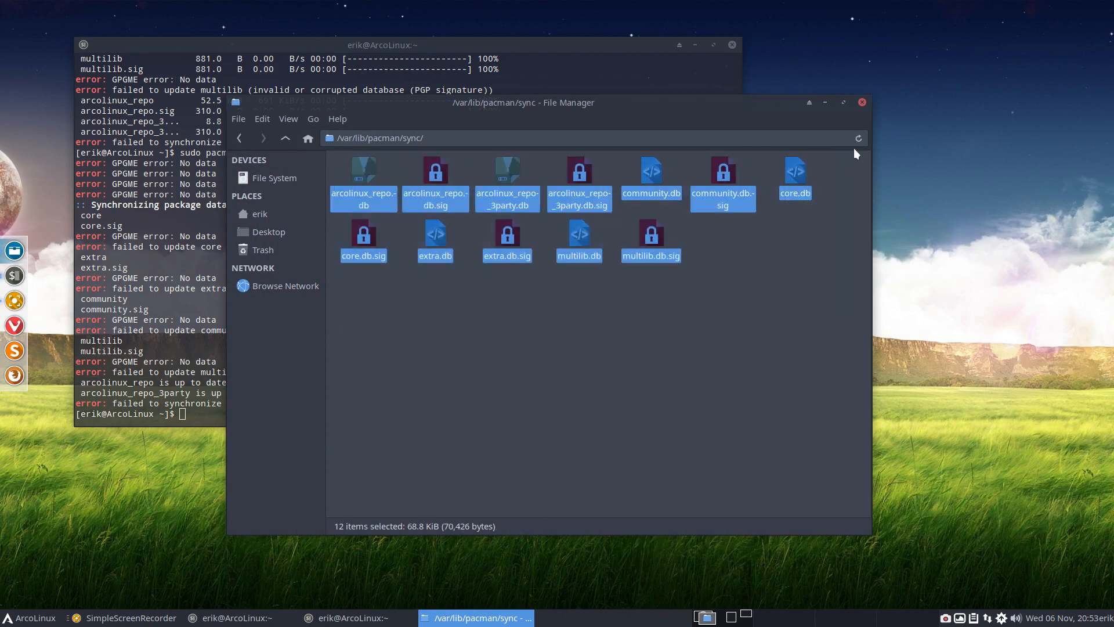
mouse_move(739, 255)
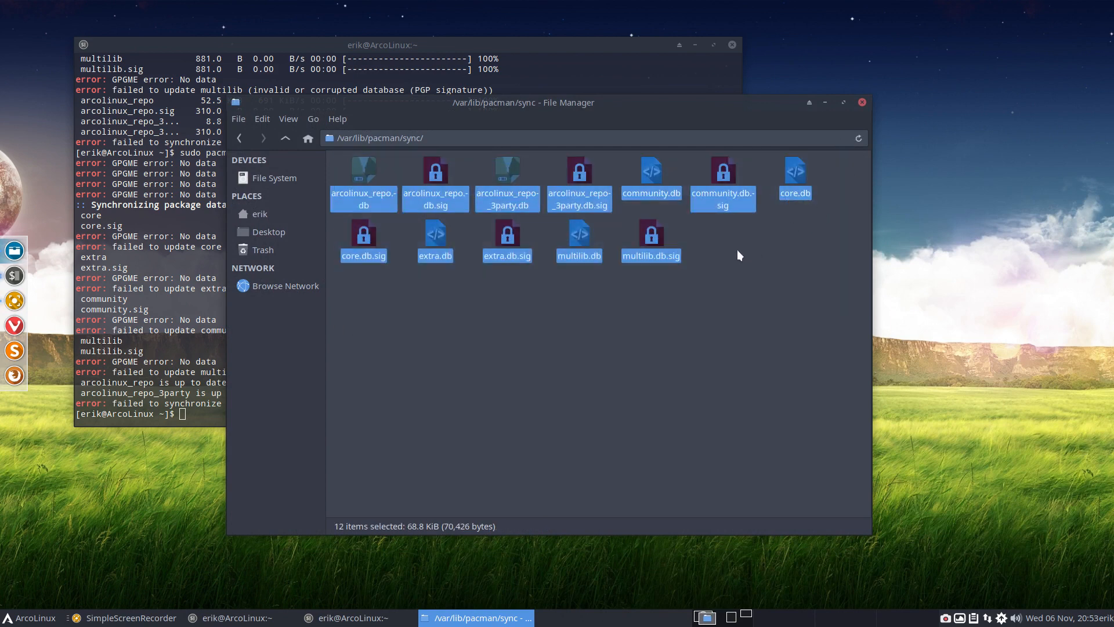
mouse_move(476, 355)
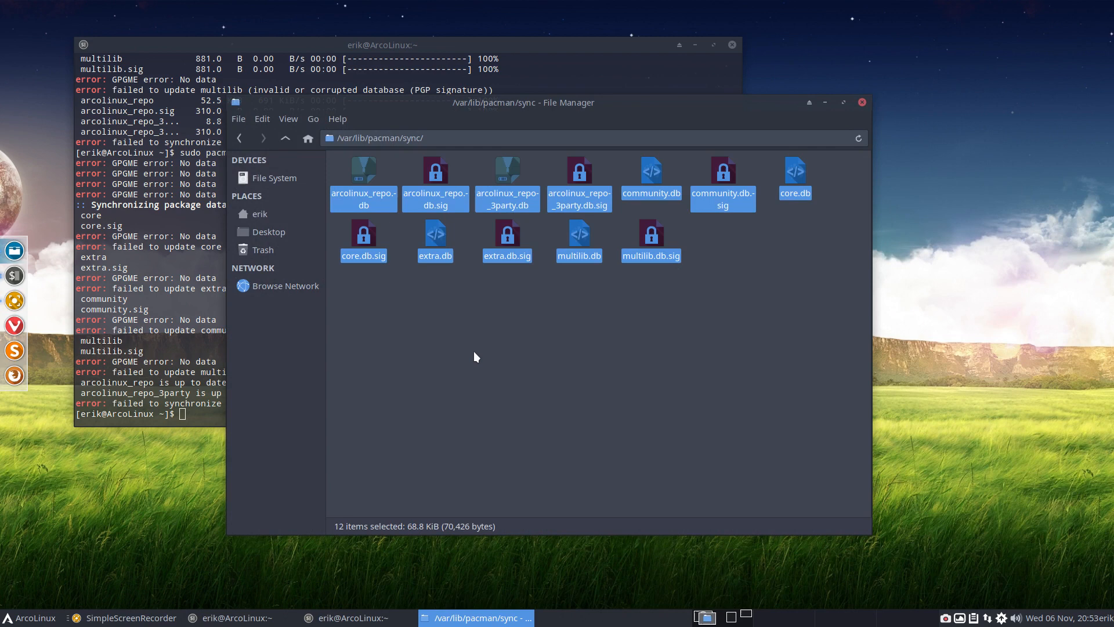
Reopen /var/lib/pacman/sync as root via 'Open folder as root' and authenticate.
right_click(475, 357)
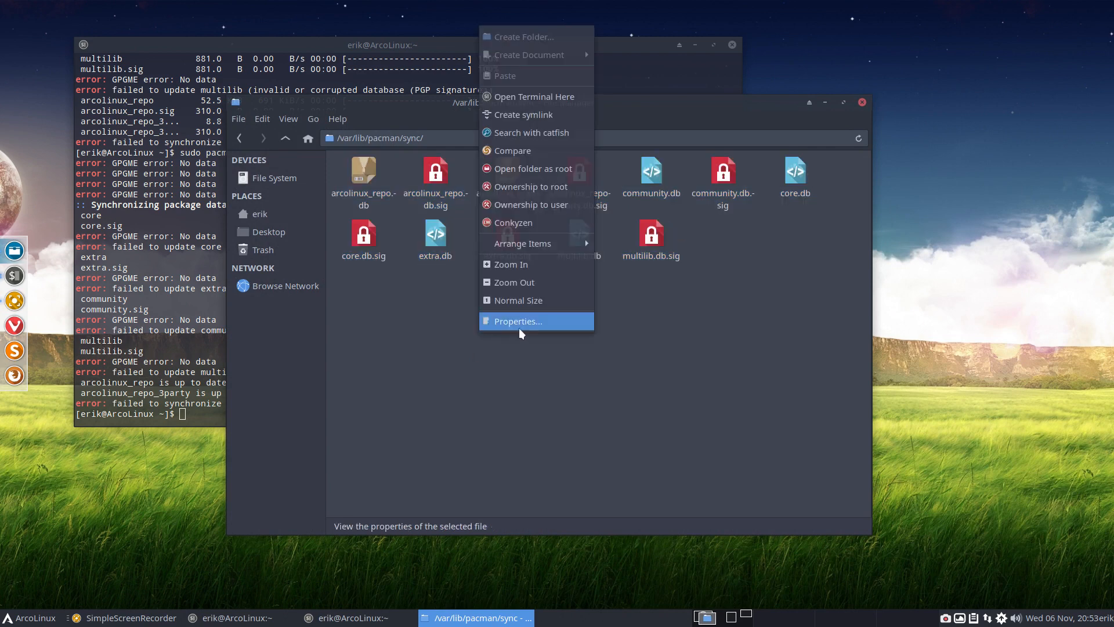
mouse_move(533, 168)
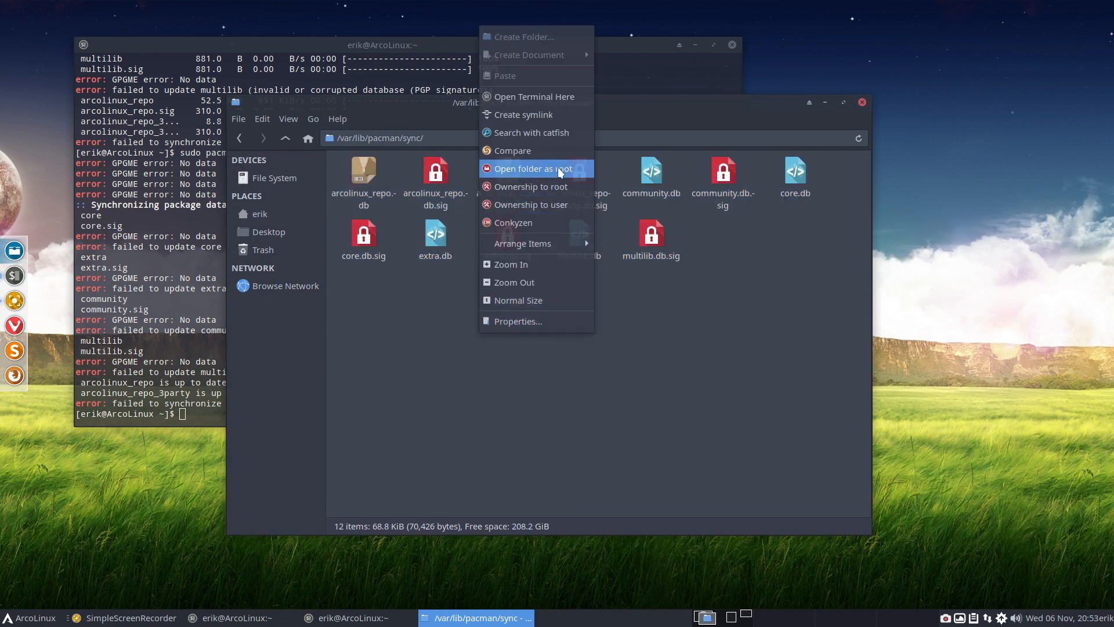
left_click(534, 169)
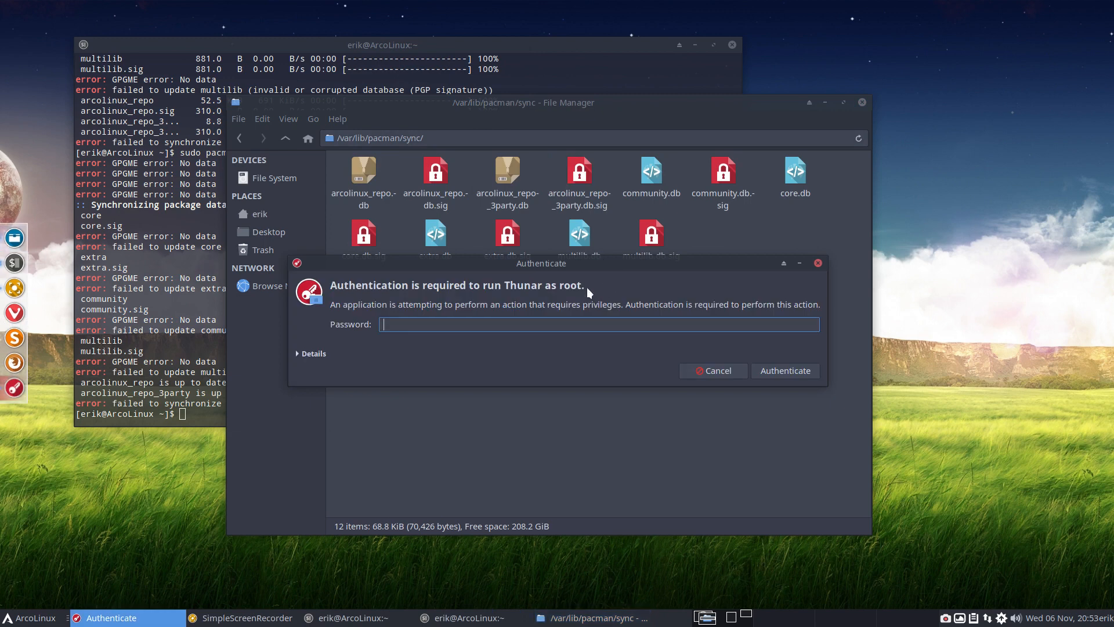
left_click(713, 371)
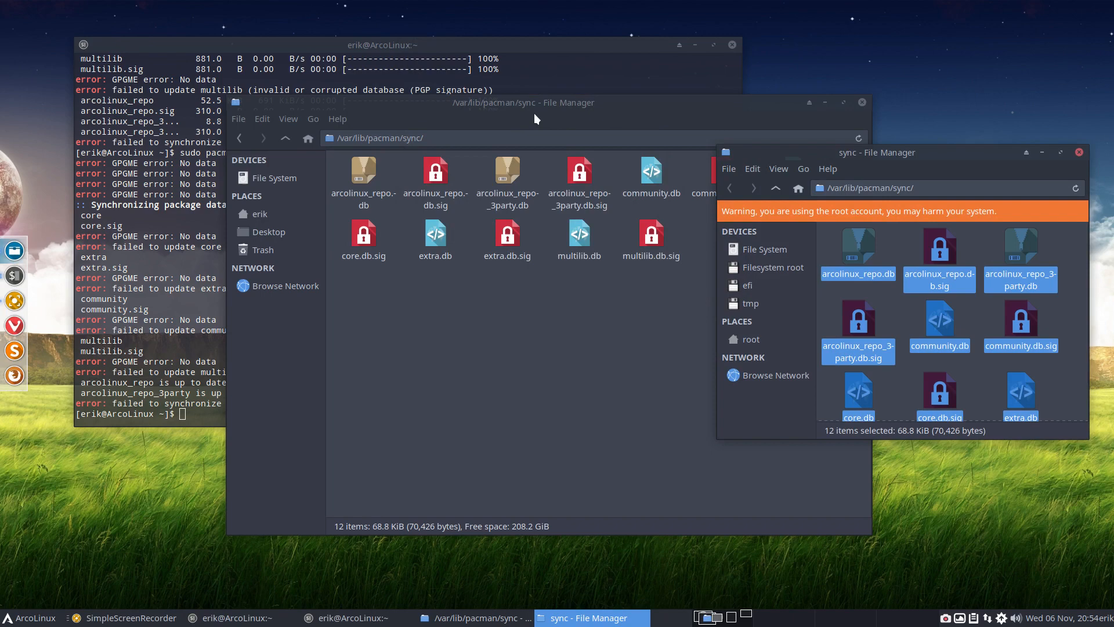
List the sync files, then delete them all with sudo rm * and the password.
right_click(498, 355)
type("sudo")
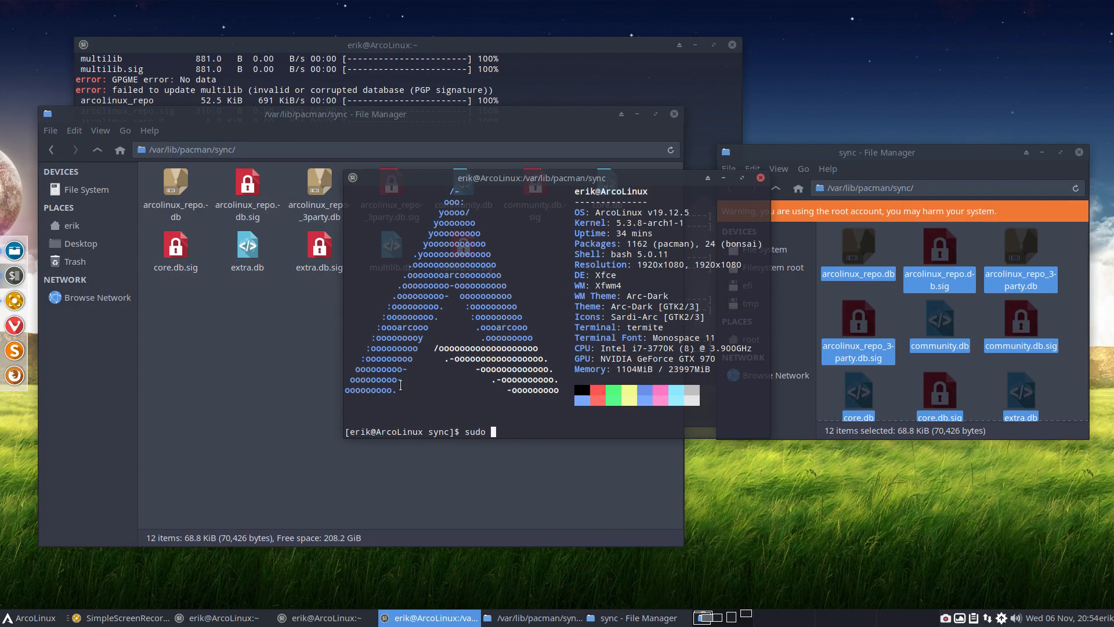
type("rm")
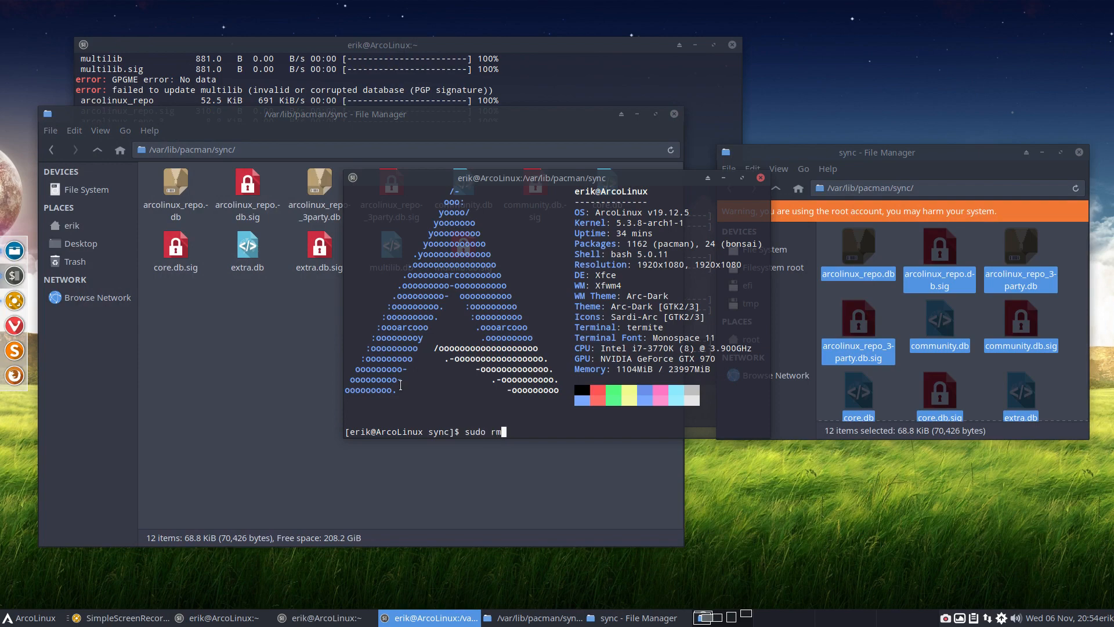
key("Return")
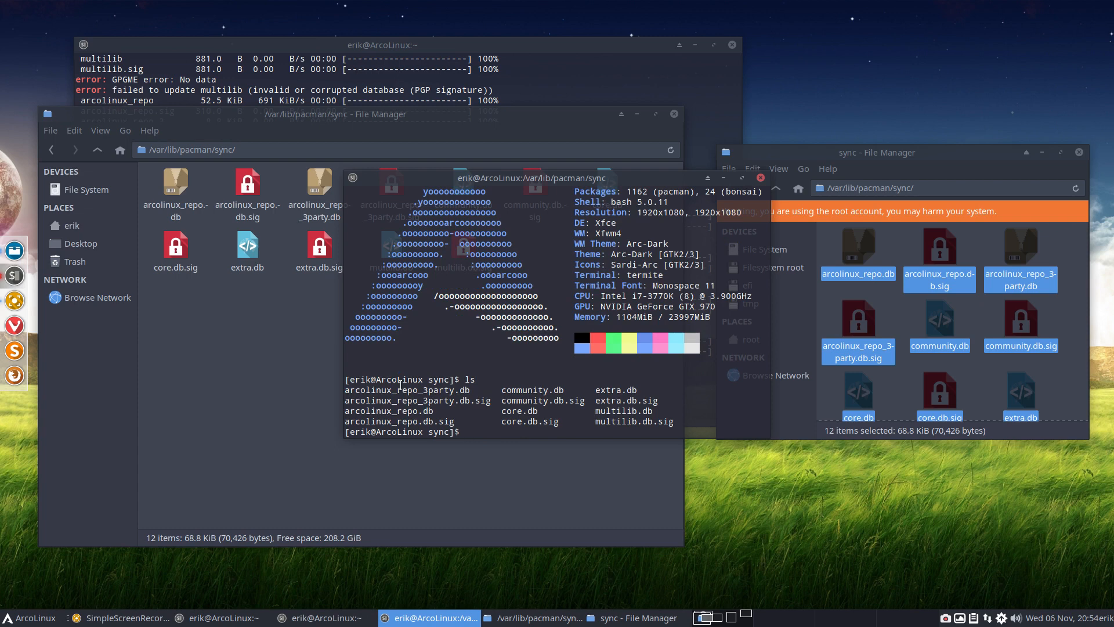
type("s")
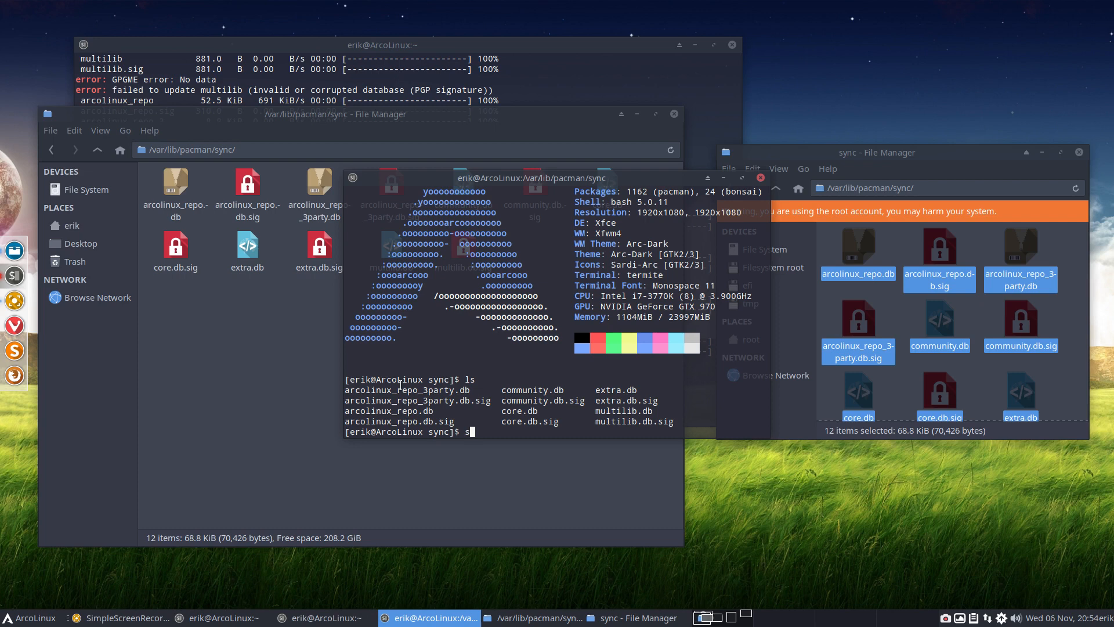
type("udo rm")
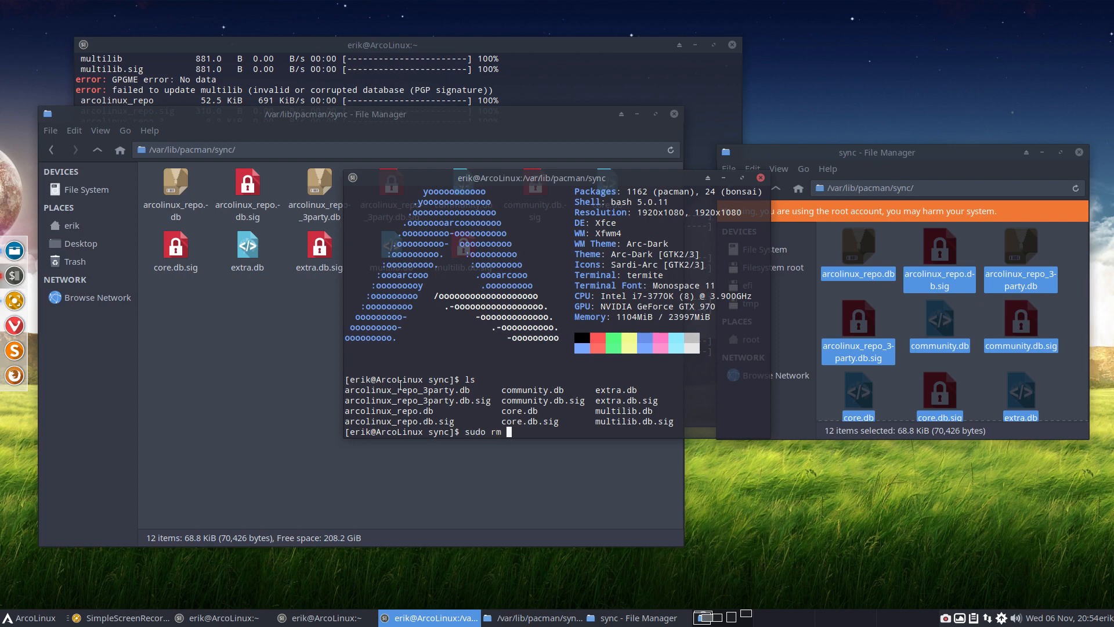
key("Return")
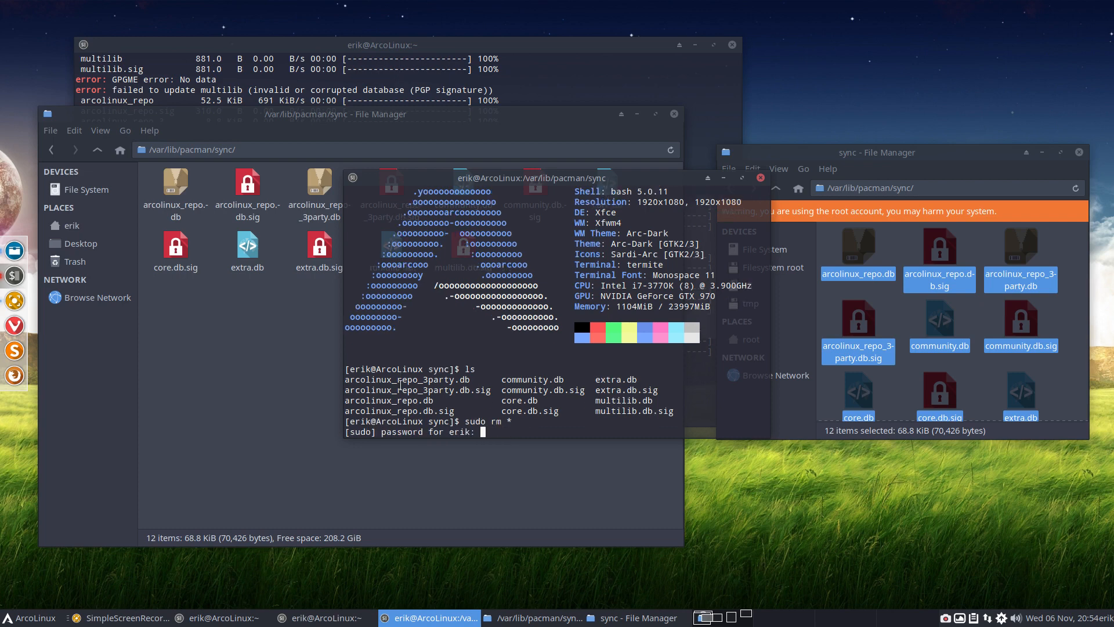
key("Return")
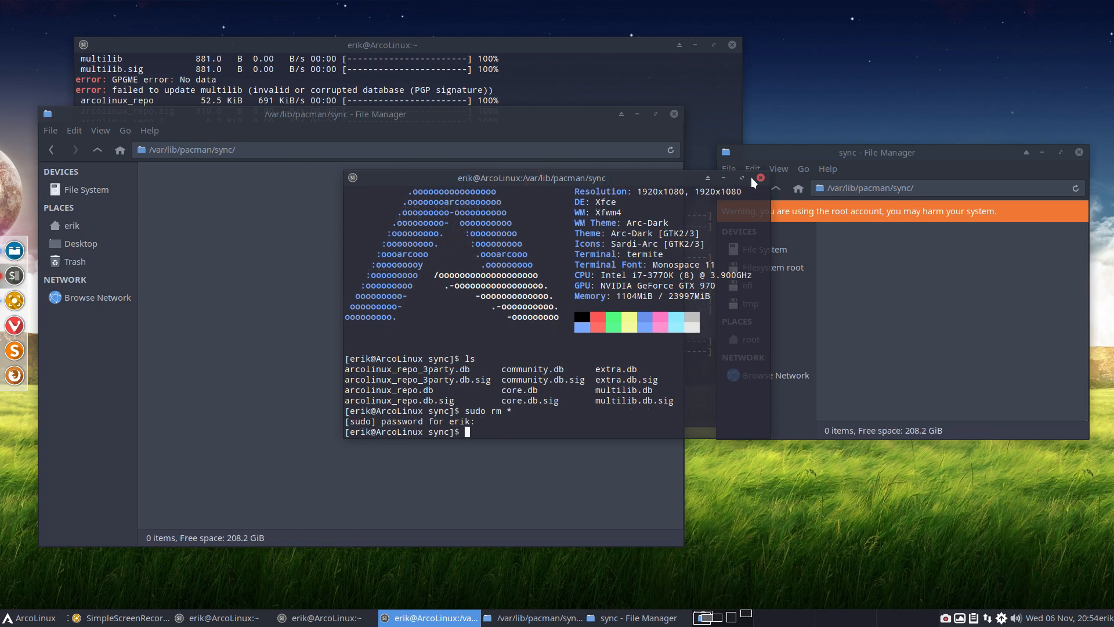
Close the deletion terminal and the root Thunar window.
left_click(759, 178)
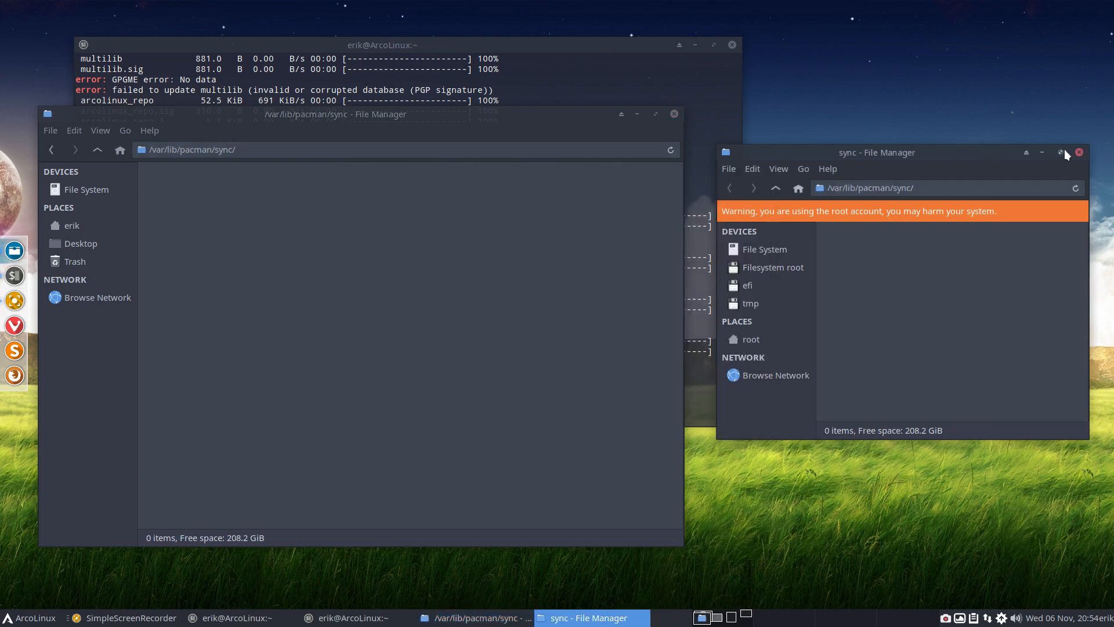
left_click(1079, 152)
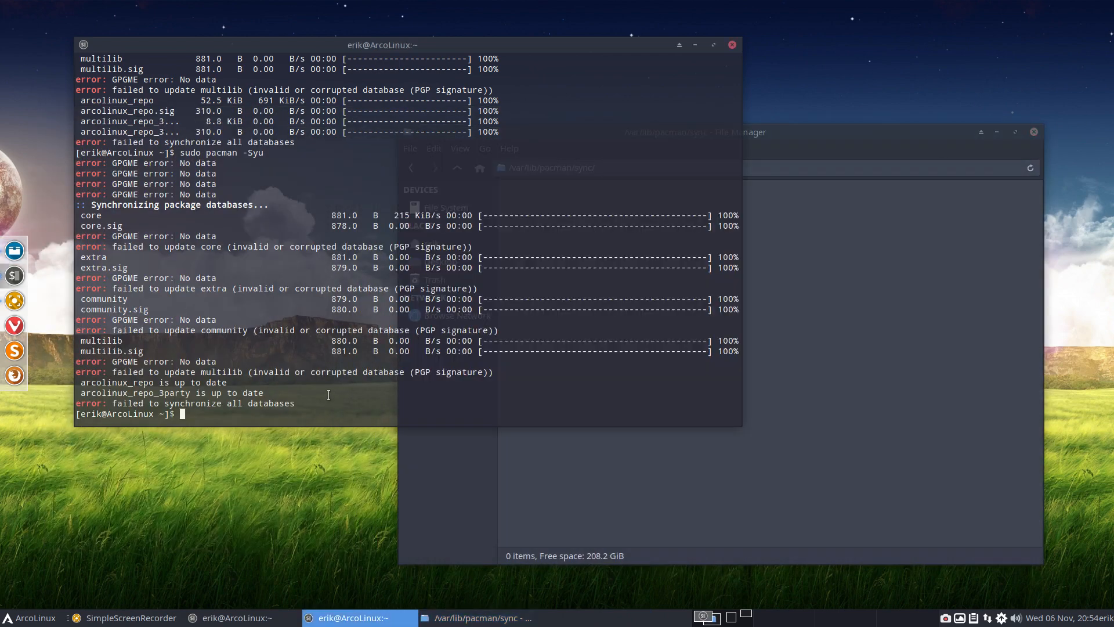
Run the udpate alias; the 12 sync files redownload but four databases still fail signature checks.
type("udpate")
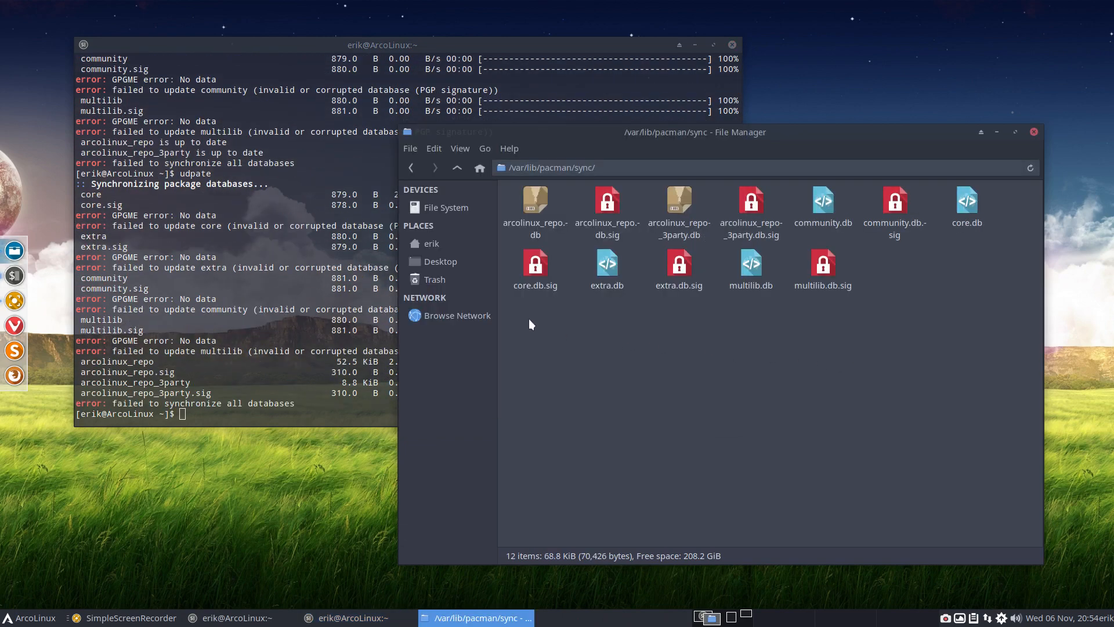
key("ctrl+a")
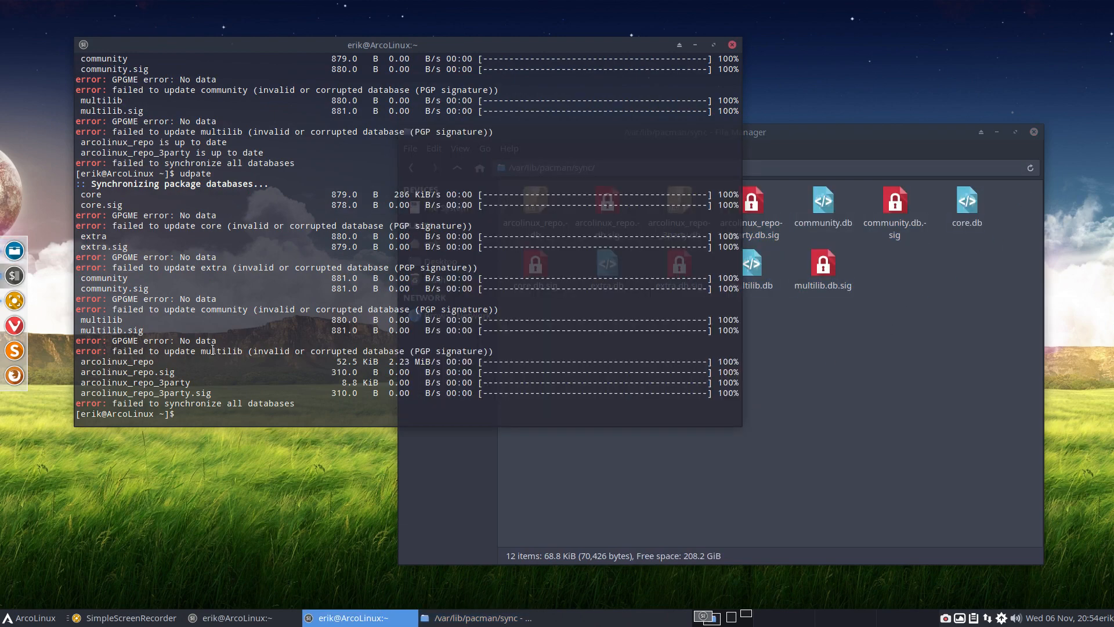
Run the mirr reflector alias, then update so all databases sync and three packages await confirmation.
type("mirr")
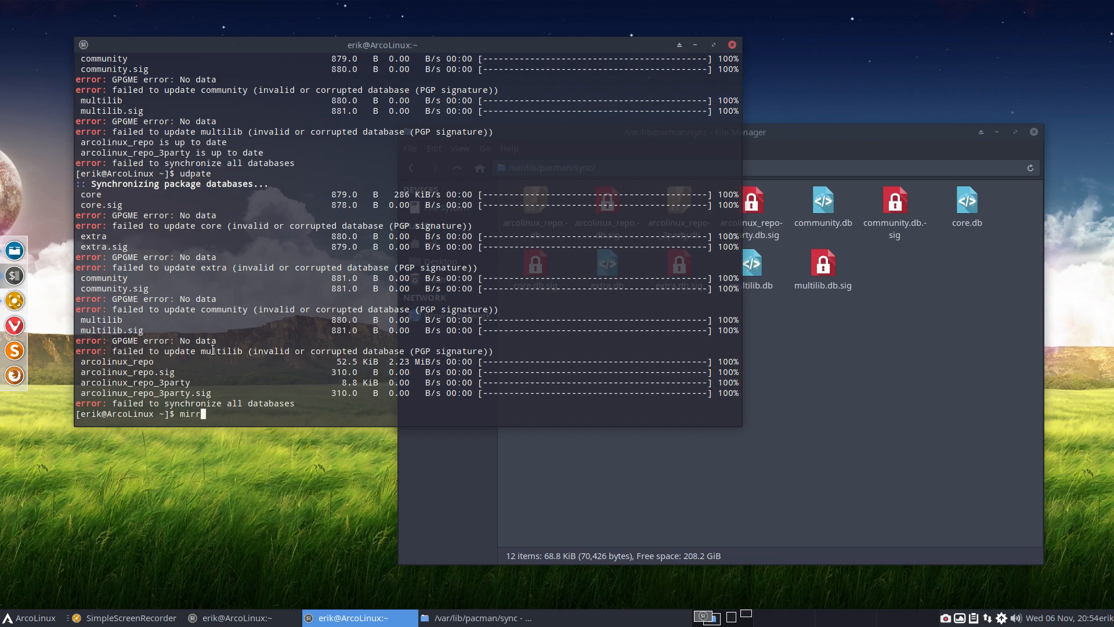
key("Return")
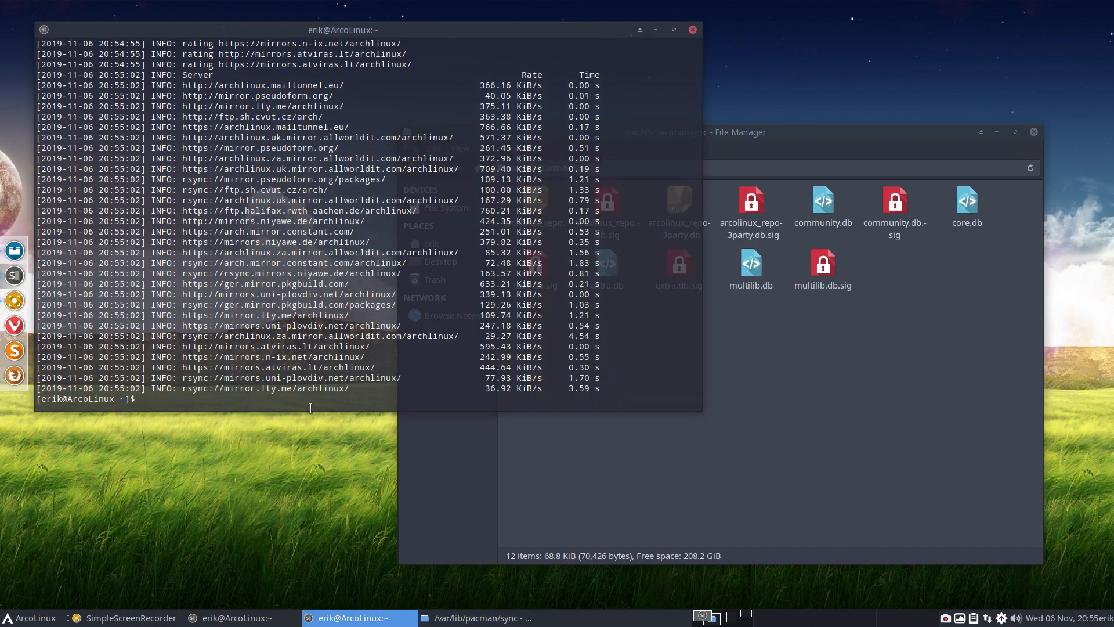
type("update")
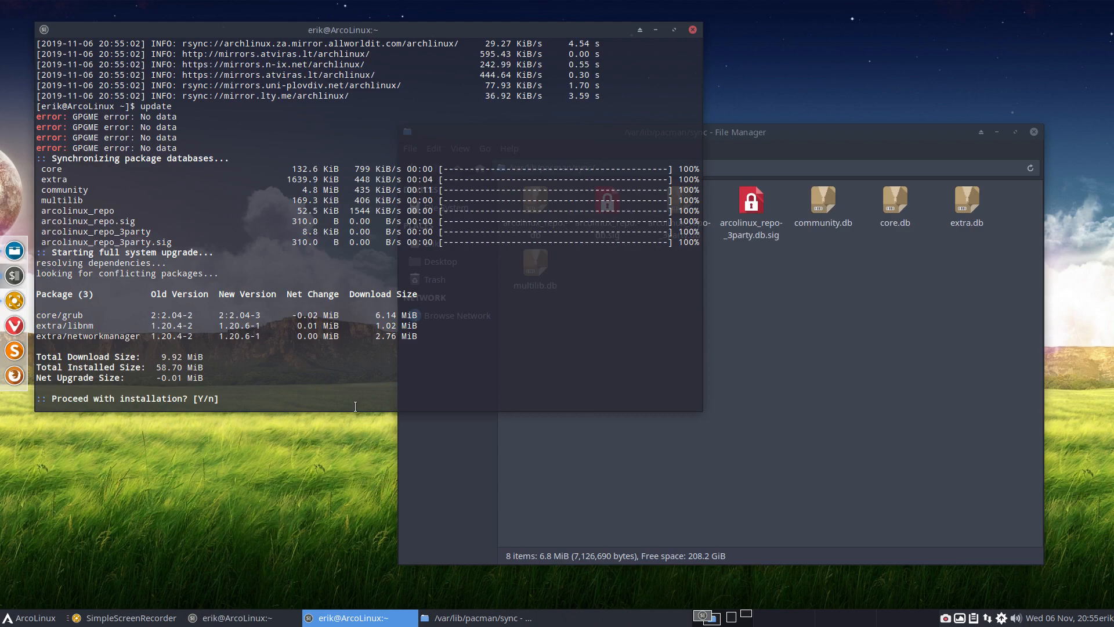
Answer Y to start downloading grub, libnm and networkmanager, and move the terminal aside.
type("Y")
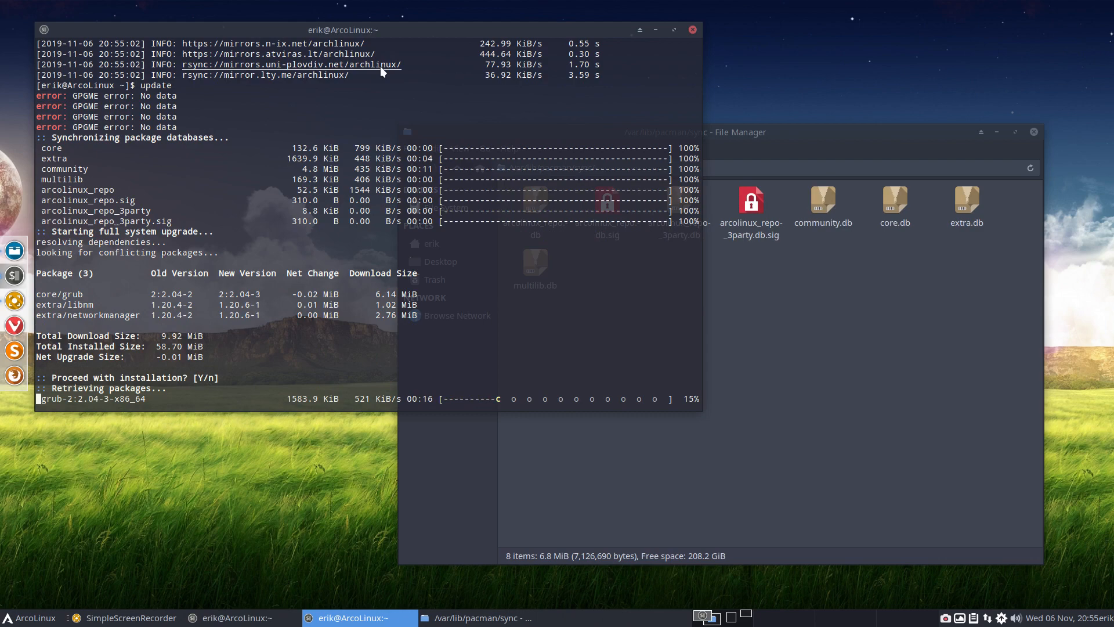
left_click_drag(342, 30, 625, 180)
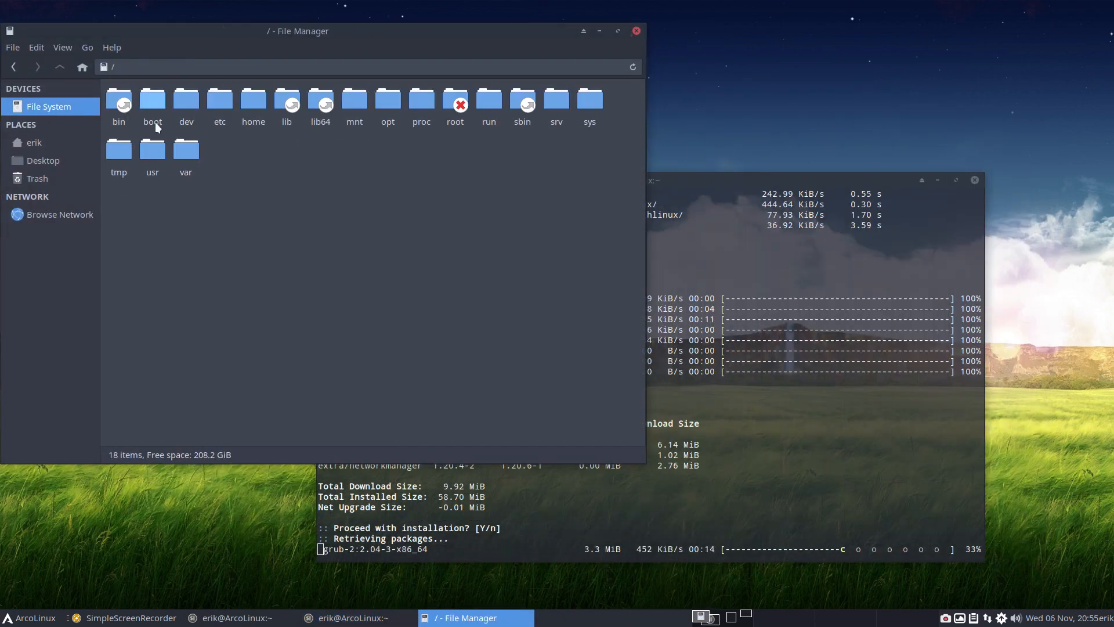
Navigate into /etc/pacman.d and open the mirrorlist file in Atom.
double_click(220, 99)
type("pacm")
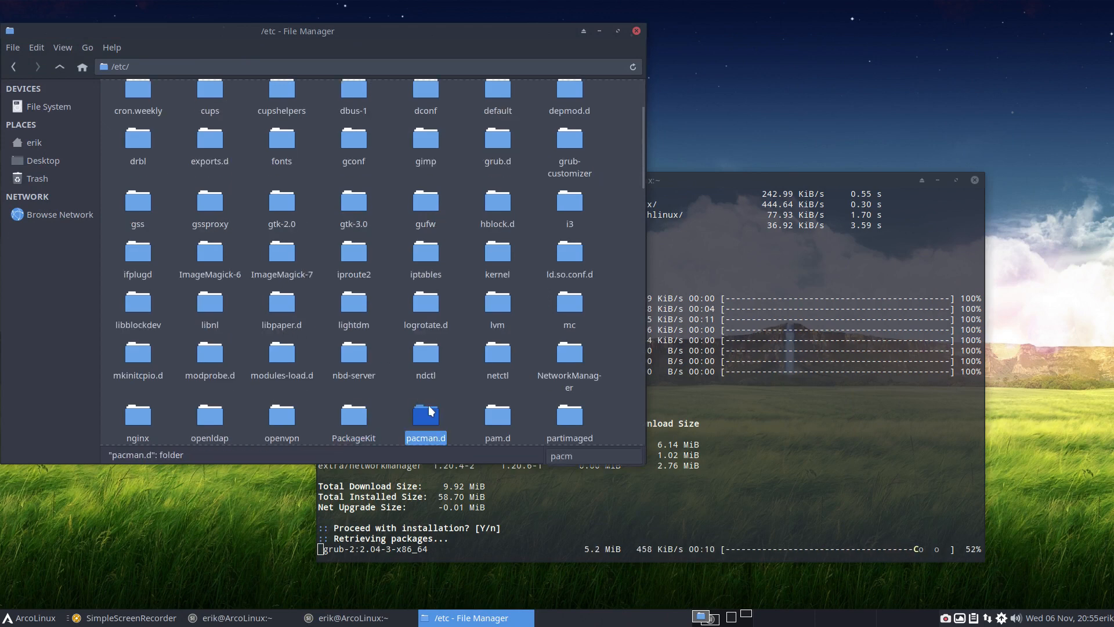
double_click(425, 418)
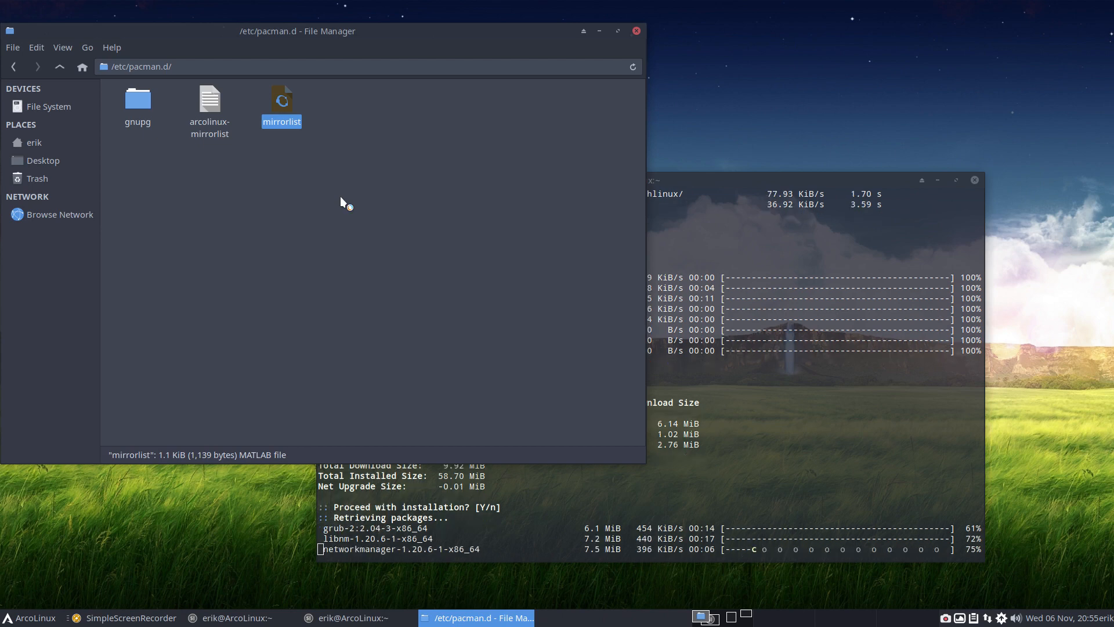
double_click(281, 99)
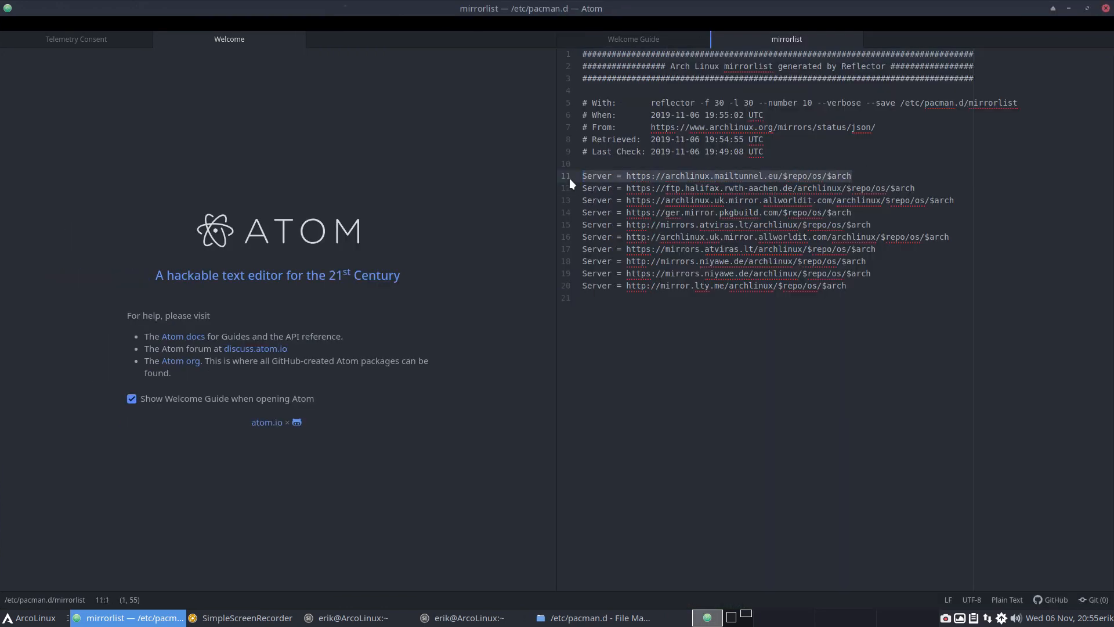
mouse_move(458, 248)
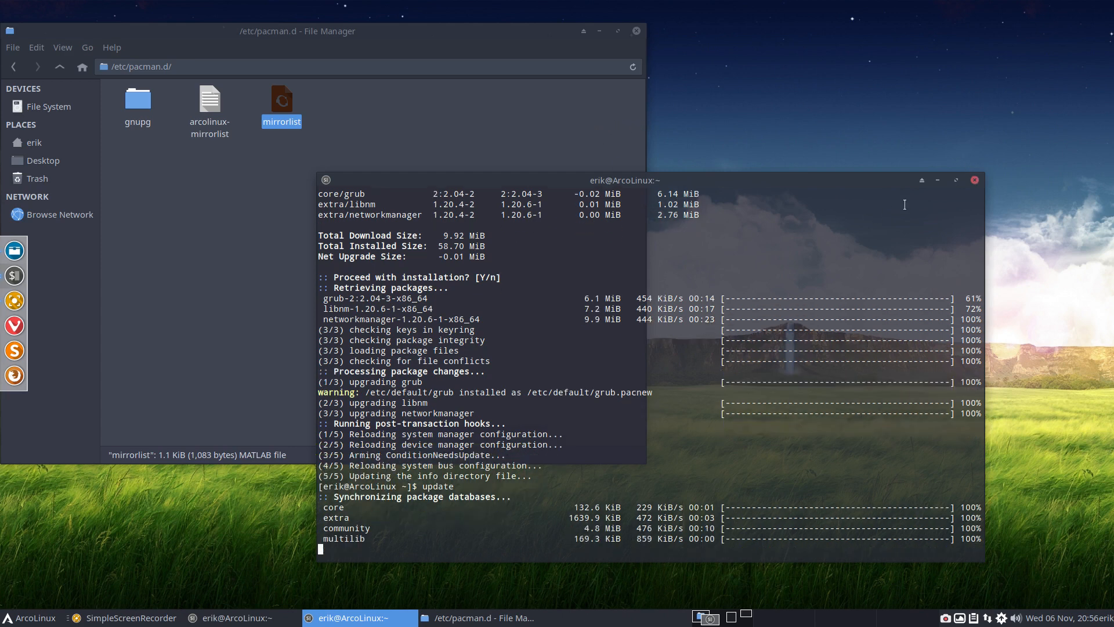
Review the 'nothing to do' update output and close the Terminal window.
scroll("down", 3)
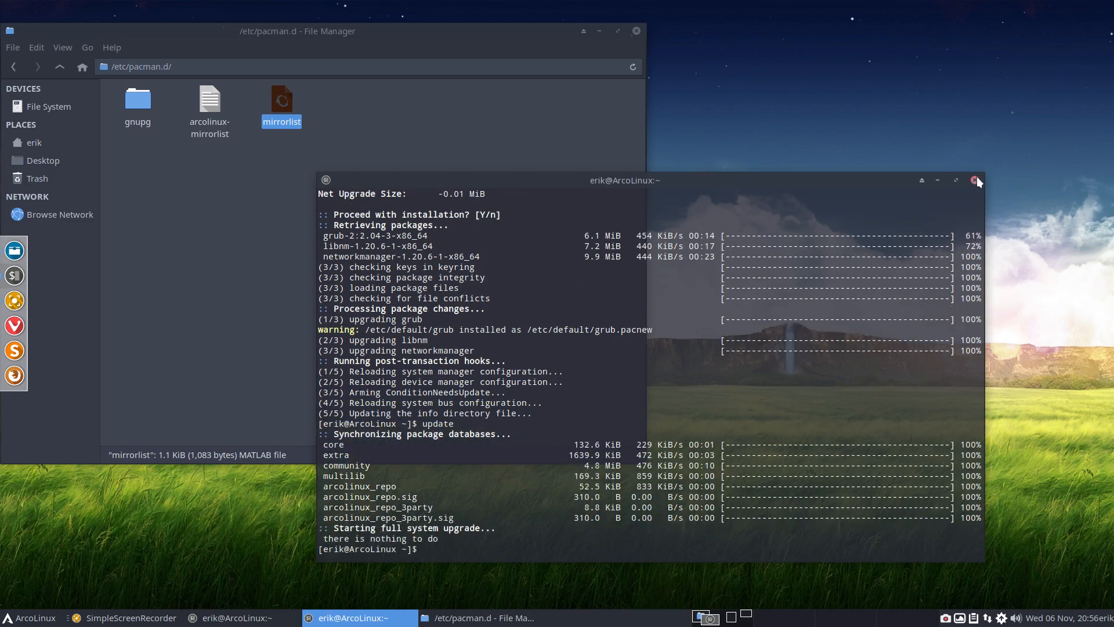
left_click(977, 180)
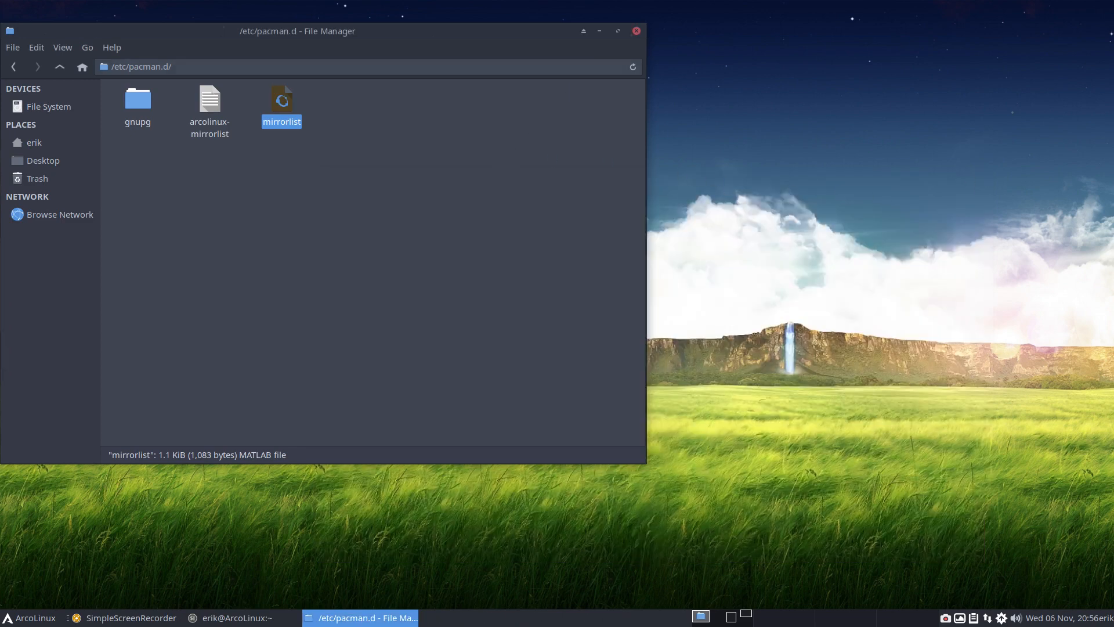